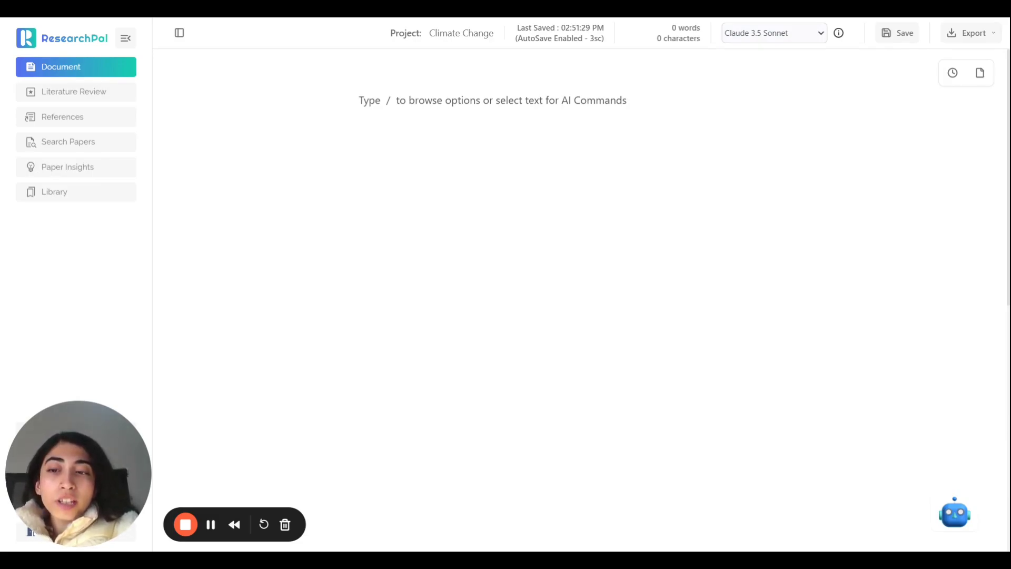
Open the Search Papers page from the left sidebar.
left_click(359, 100)
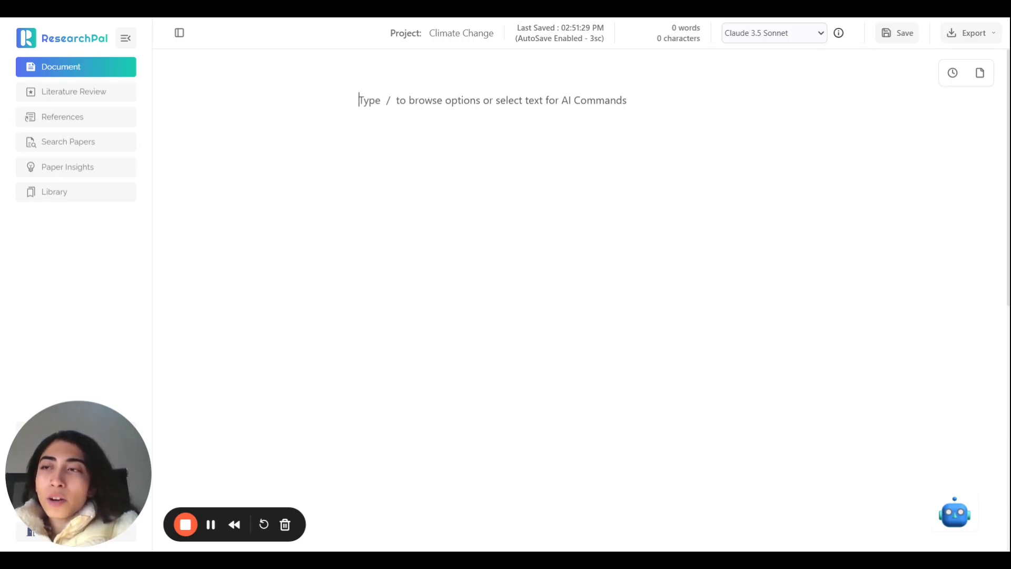
mouse_move(63, 117)
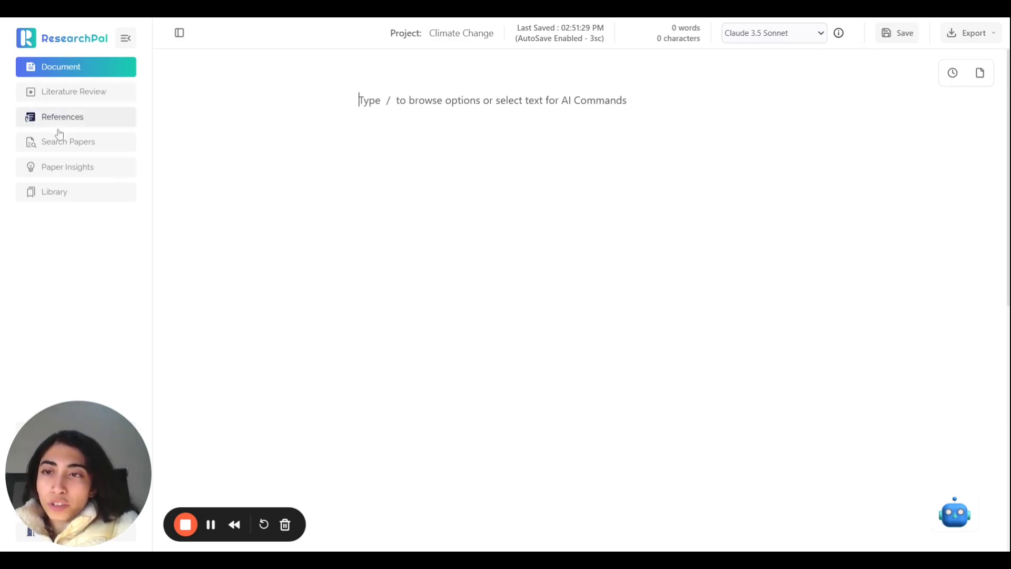
left_click(68, 142)
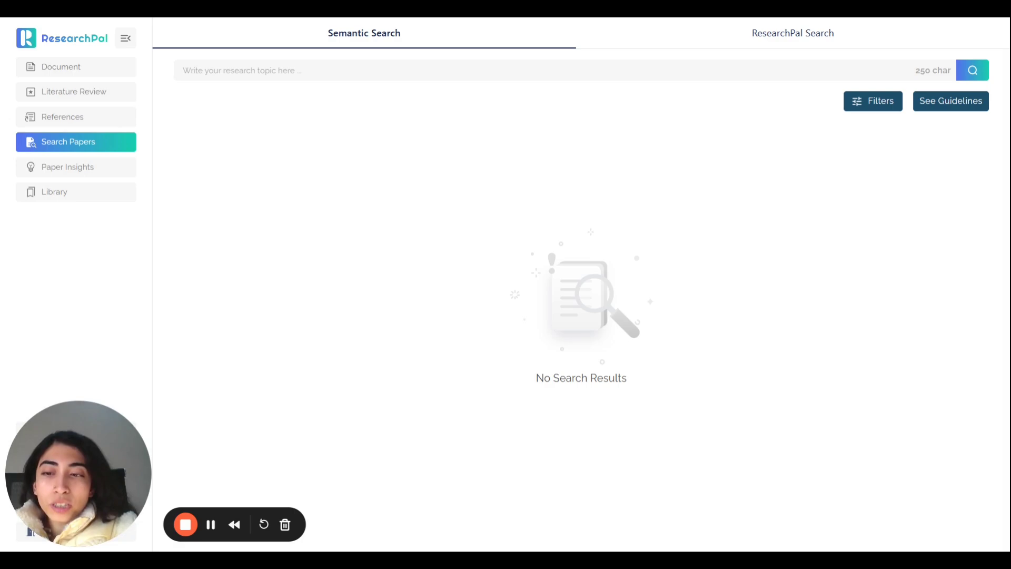
mouse_move(568, 140)
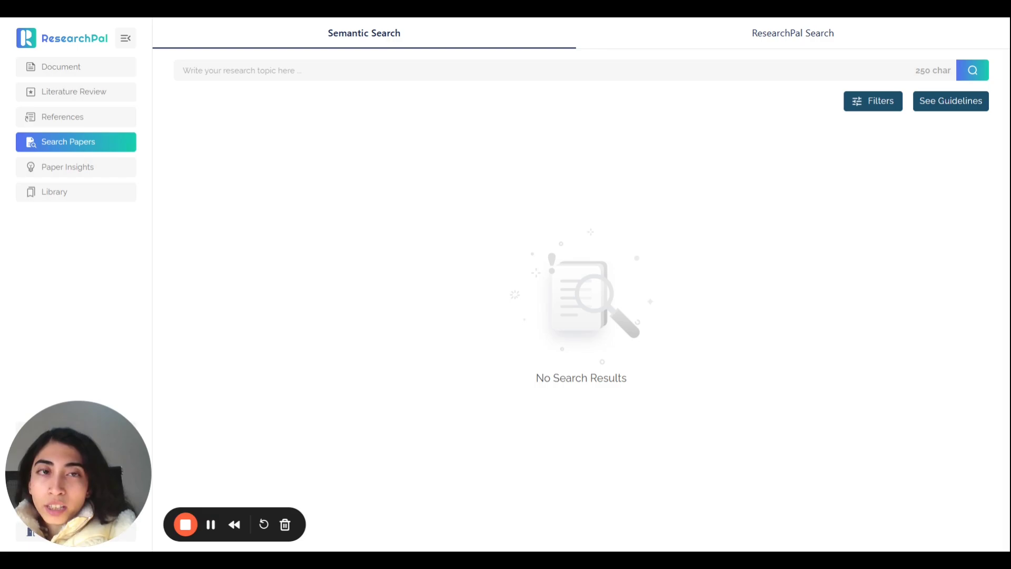
mouse_move(604, 153)
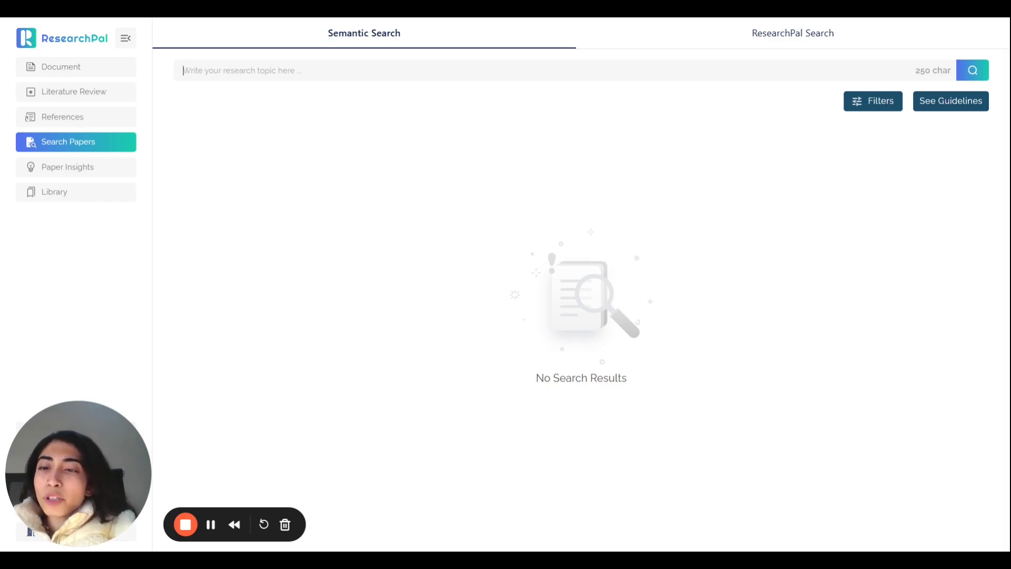
Enter 'Climate Change for Agricultural Finance' as the semantic search query.
type("c")
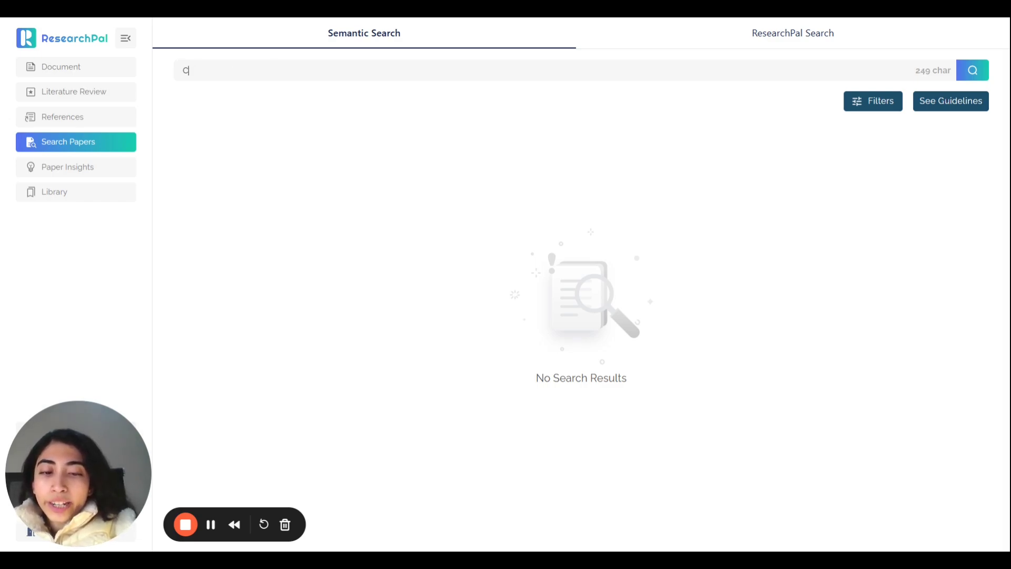
type("limate")
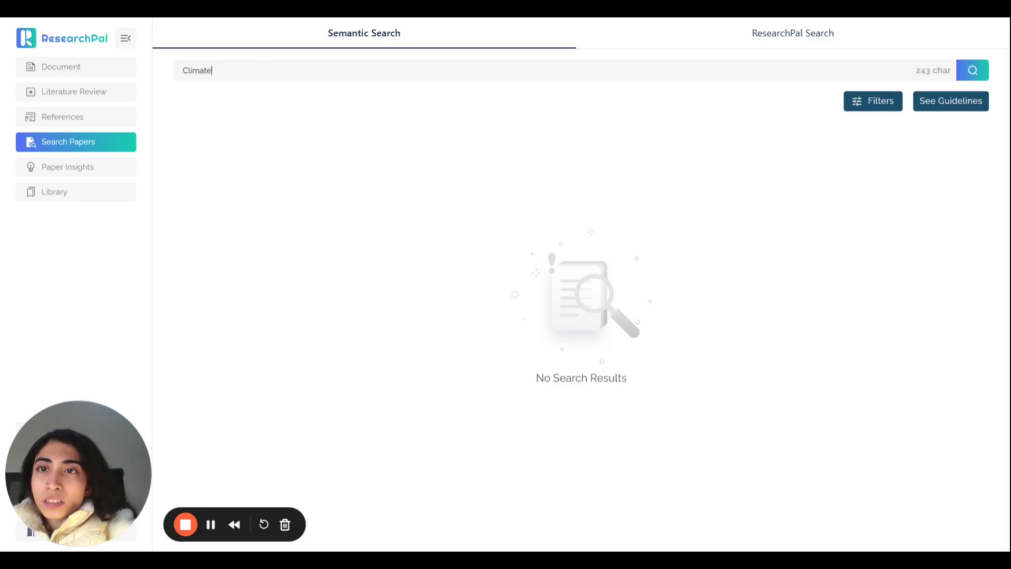
type("Change")
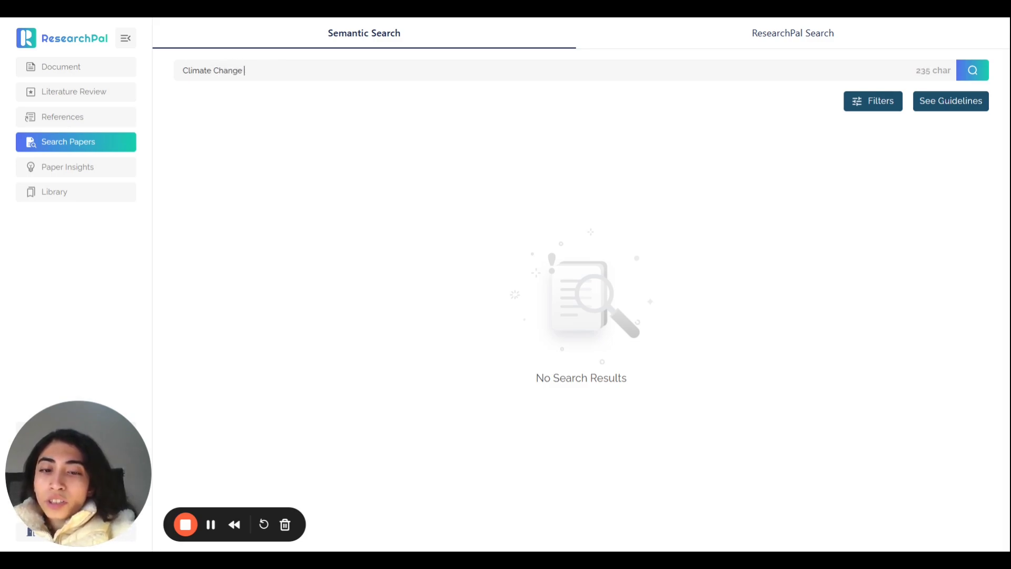
type("for Agricultural Finance")
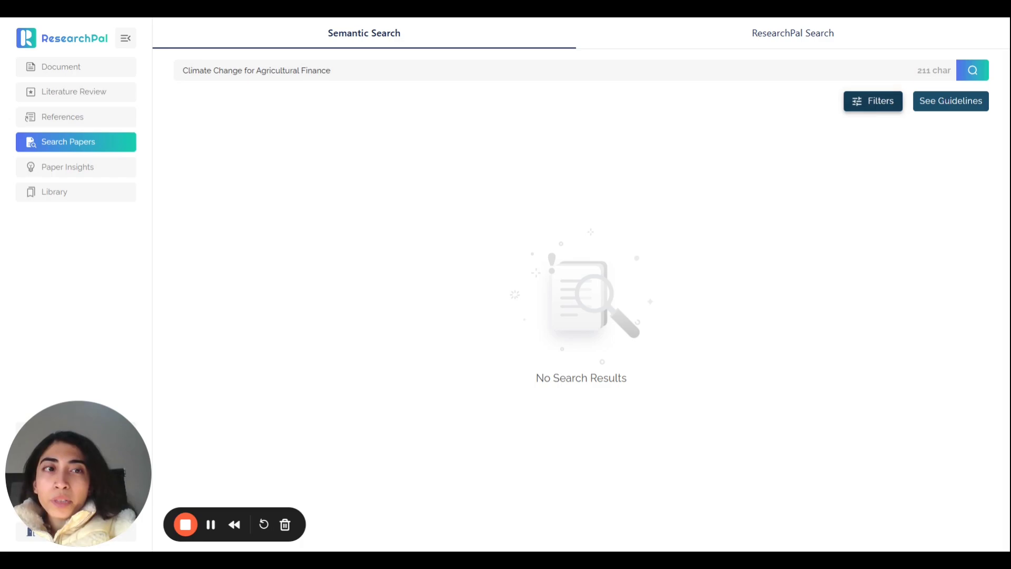
Show the year range, open access, domain and publication type filters.
left_click(873, 100)
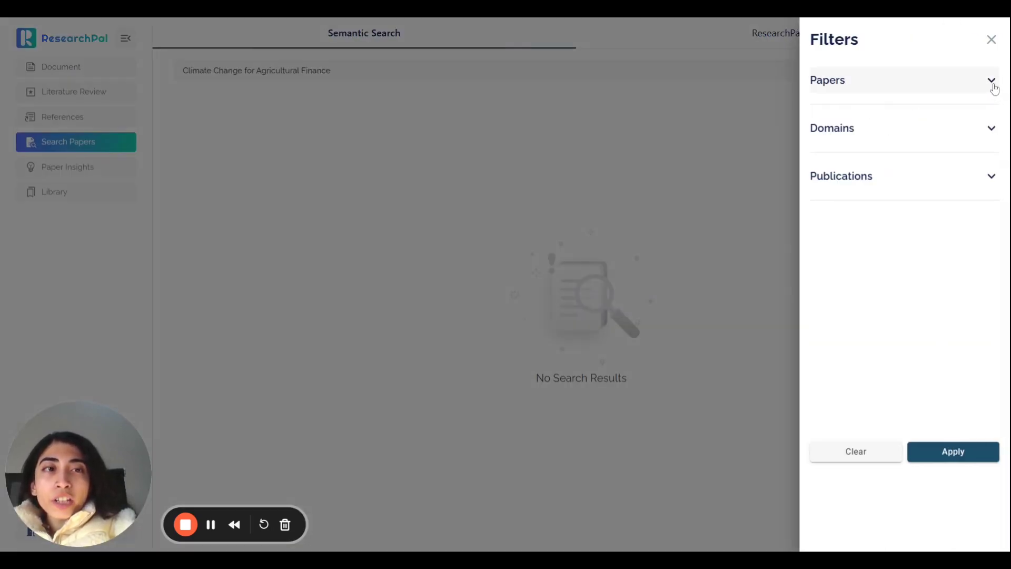
mouse_move(877, 204)
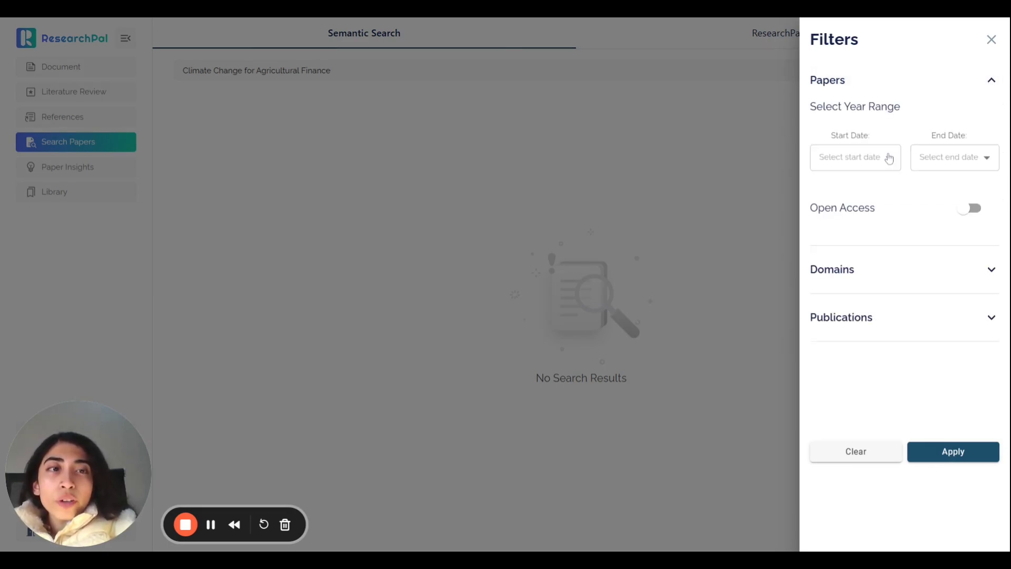
mouse_move(876, 195)
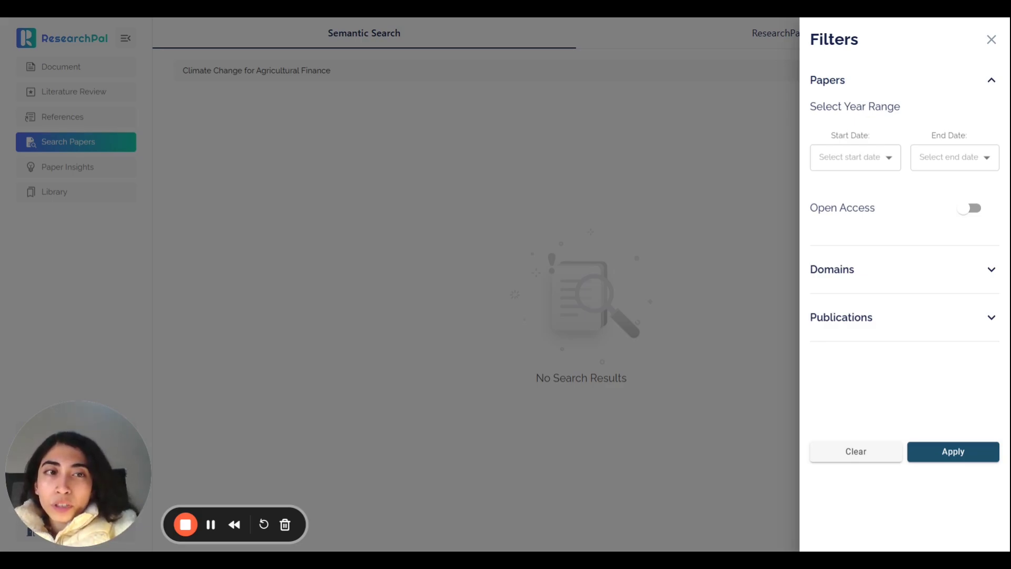
mouse_move(951, 224)
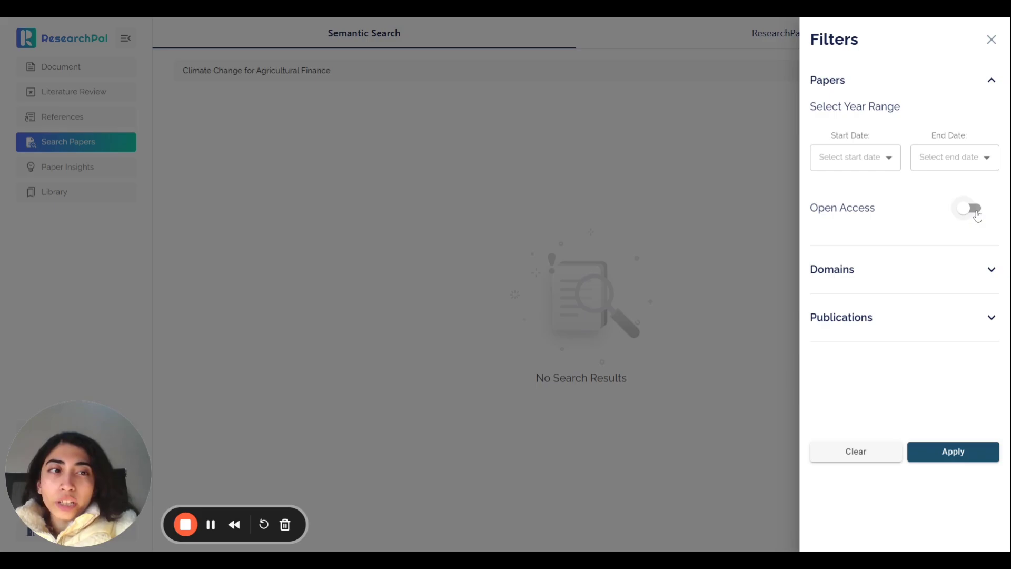
left_click(970, 208)
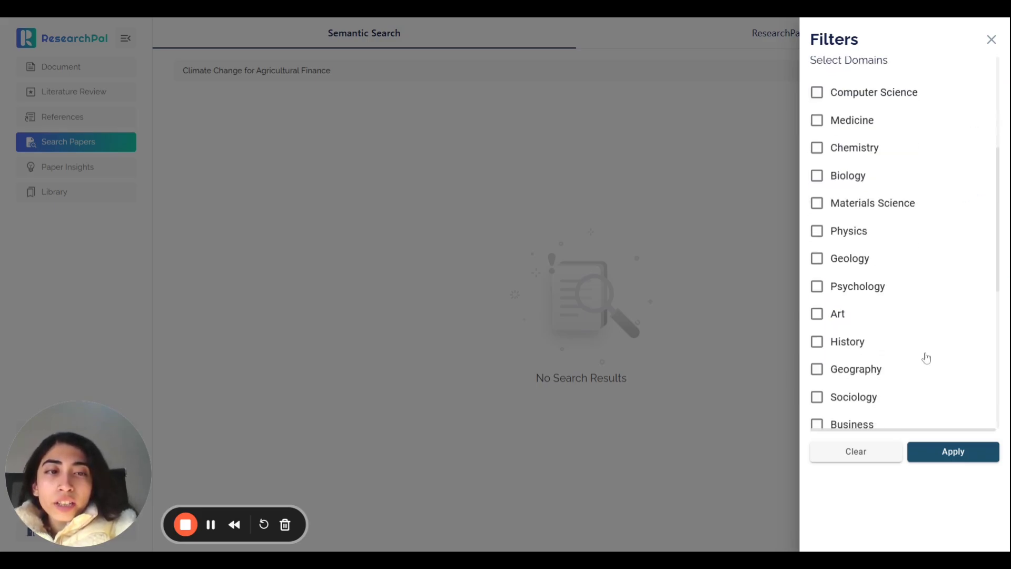
scroll("down", 3)
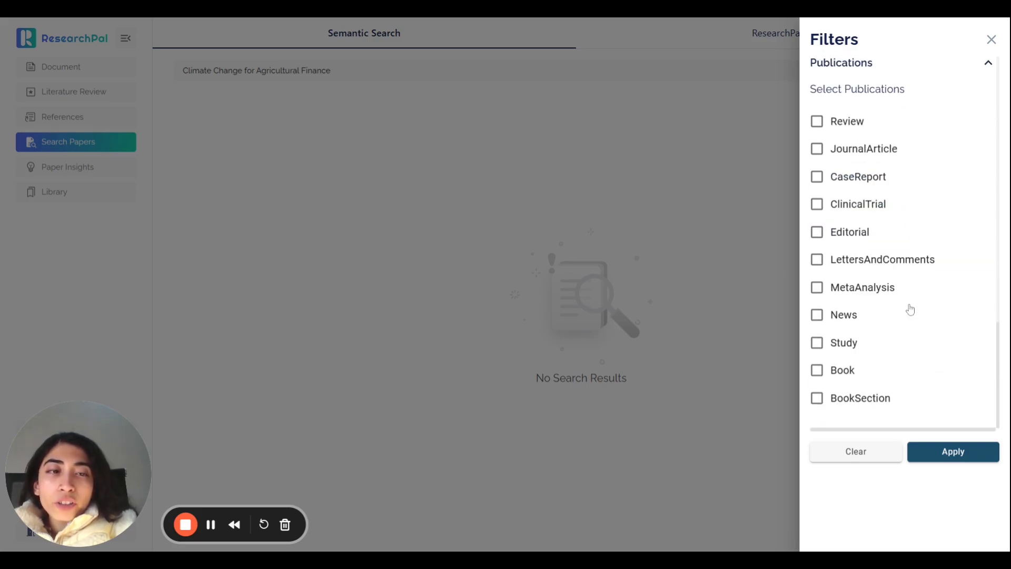
mouse_move(911, 451)
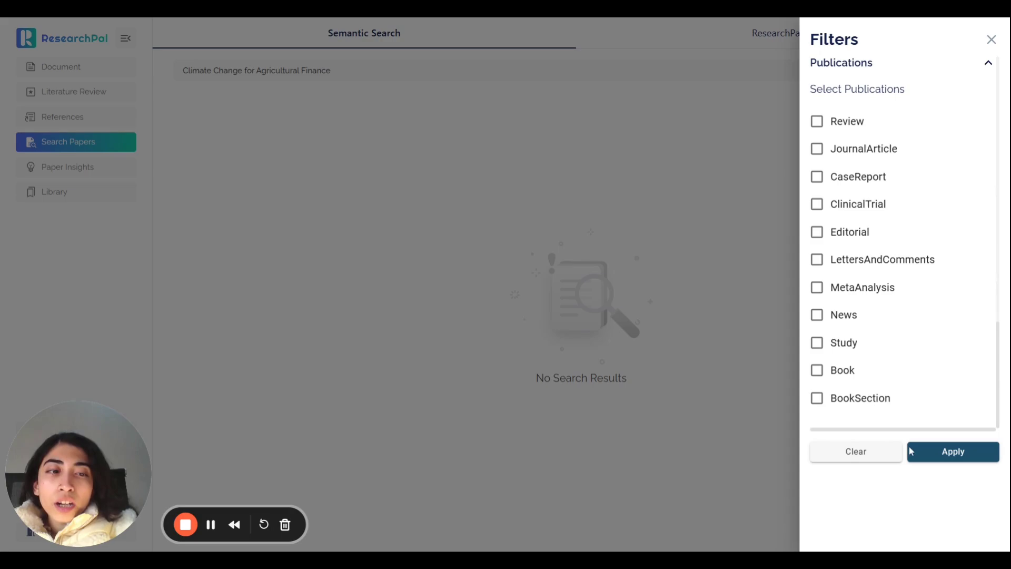
mouse_move(953, 451)
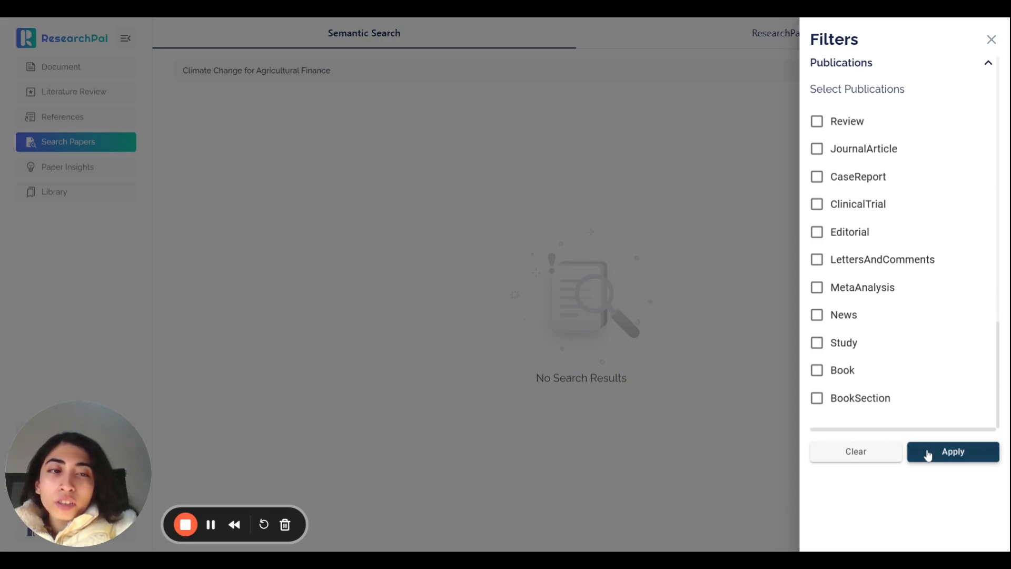
Apply filters, run the search and browse papers from Farm risks onward.
left_click(953, 451)
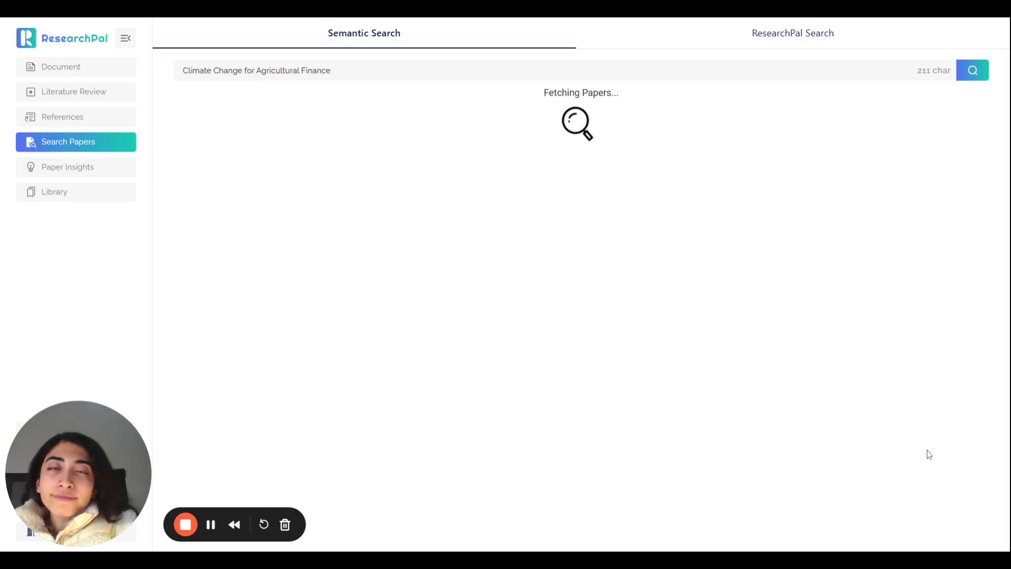
mouse_move(397, 169)
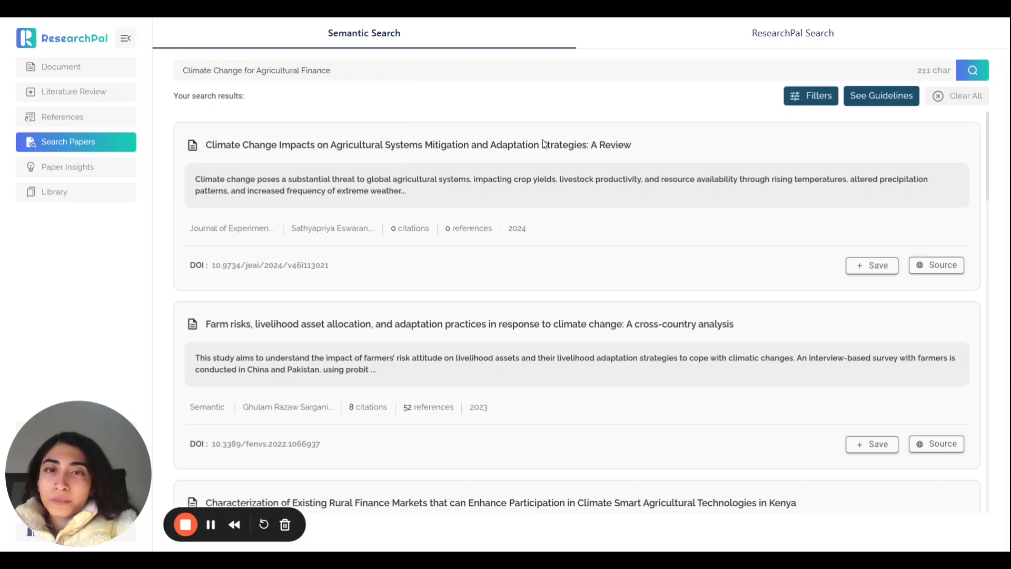
mouse_move(252, 248)
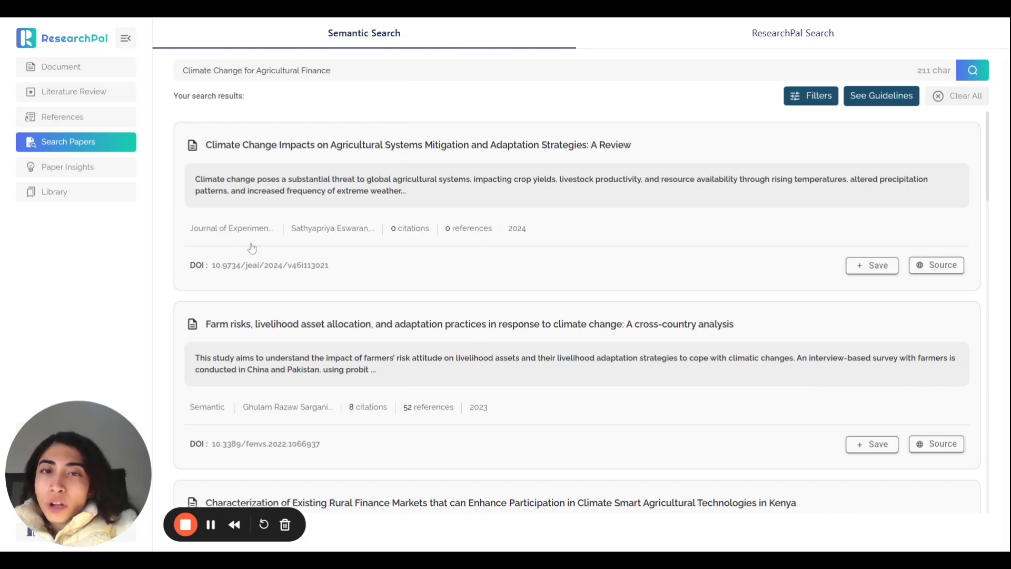
mouse_move(383, 352)
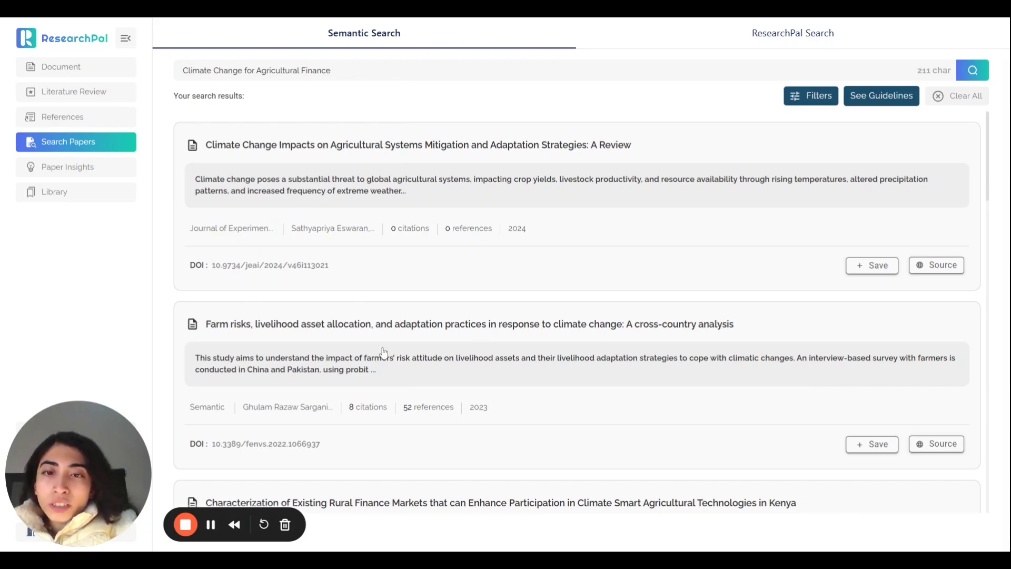
mouse_move(460, 265)
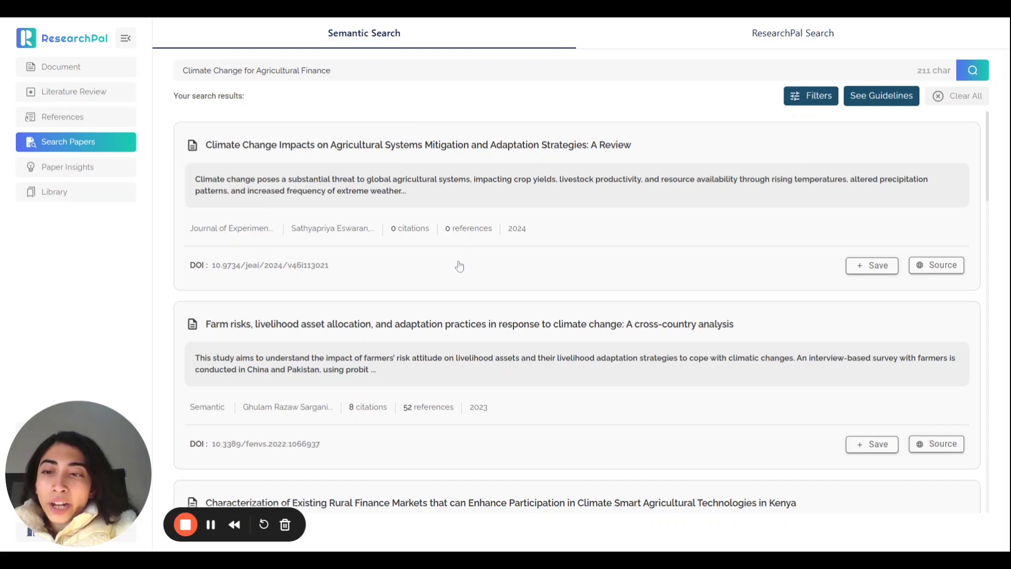
mouse_move(463, 314)
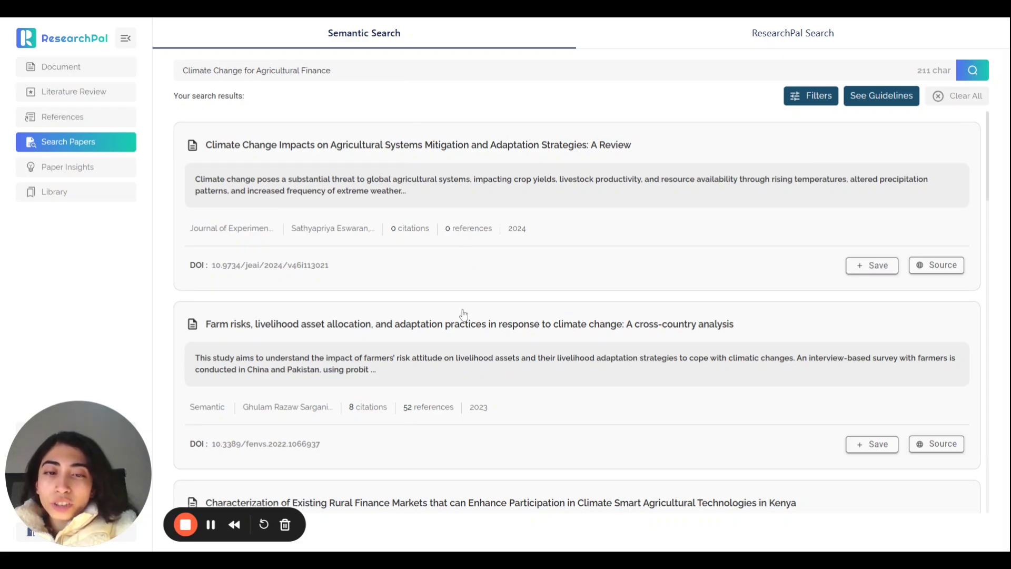
scroll("down", 3)
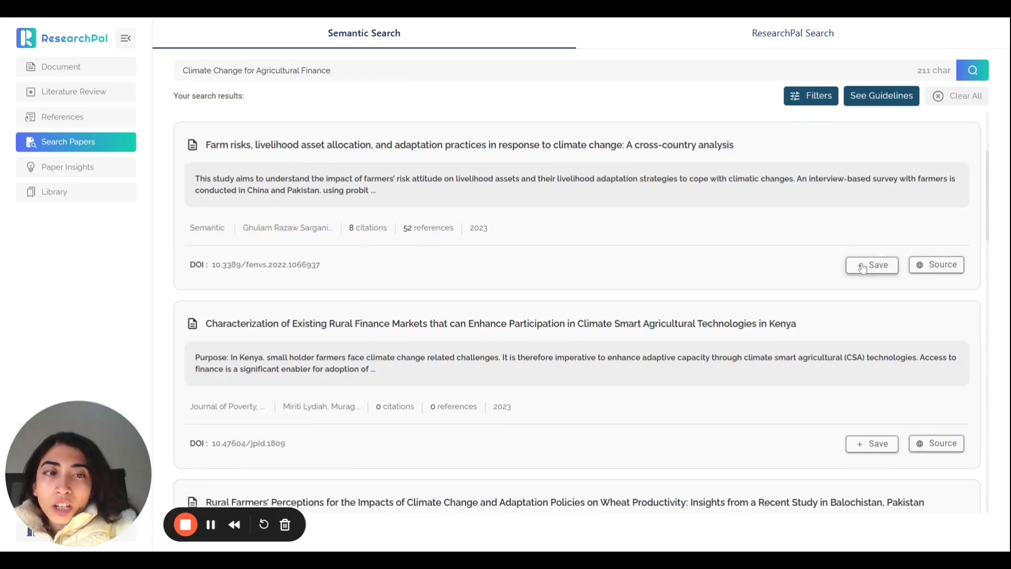
Save the Farm risks and Zimbabwe adaptation barriers papers, then view the Zimbabwe paper's details.
left_click(871, 264)
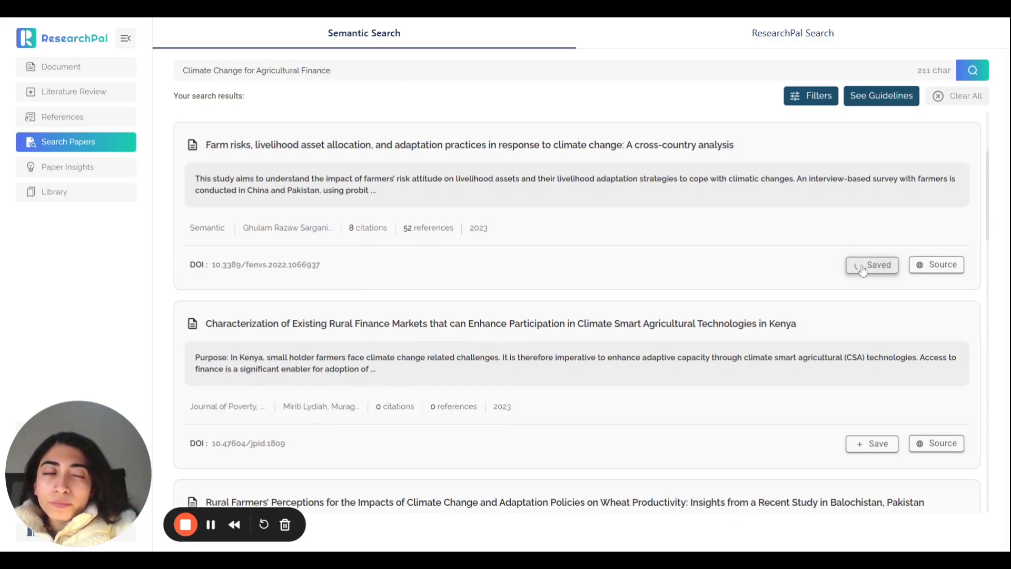
scroll("down", 3)
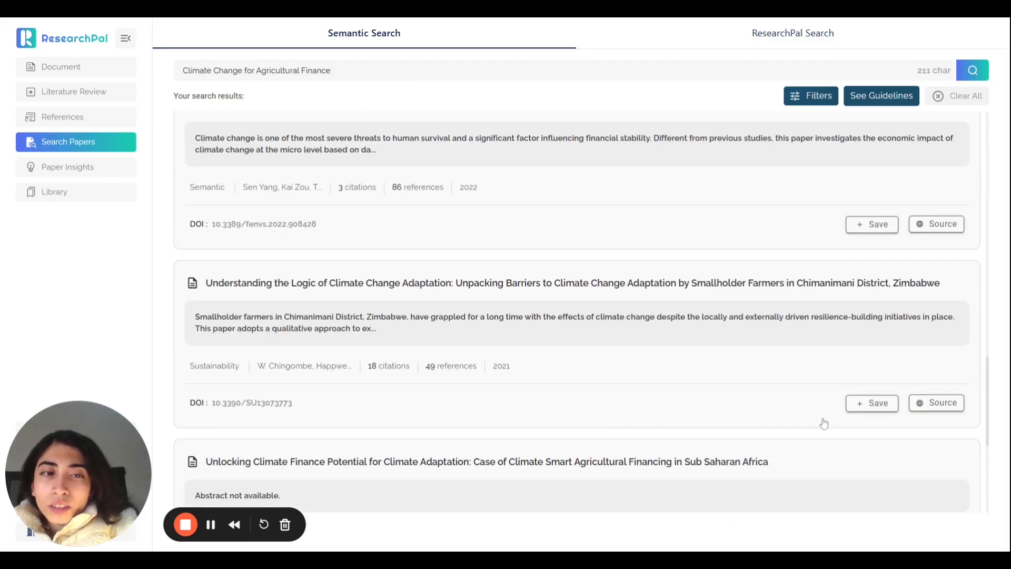
left_click(871, 402)
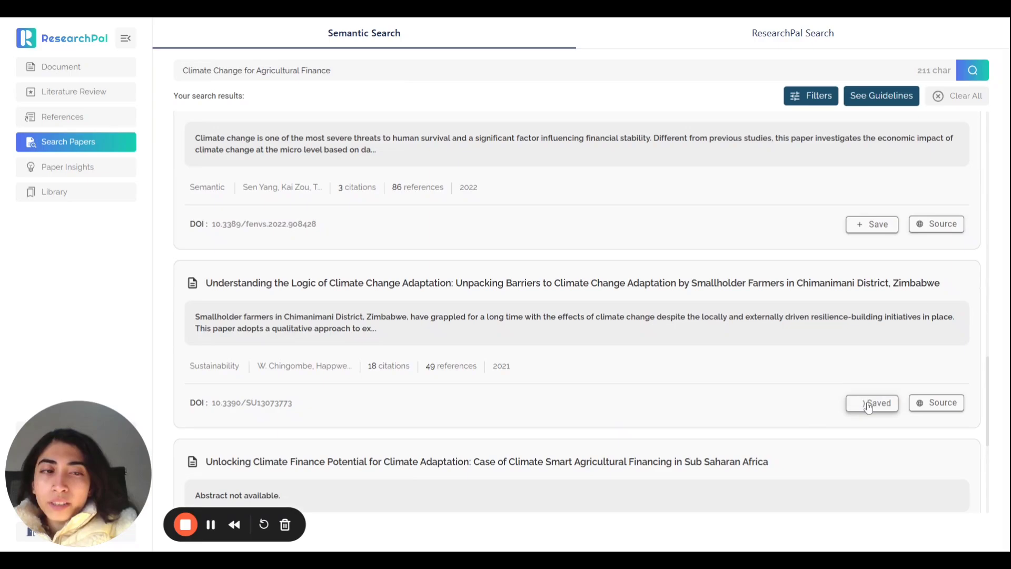
left_click(871, 403)
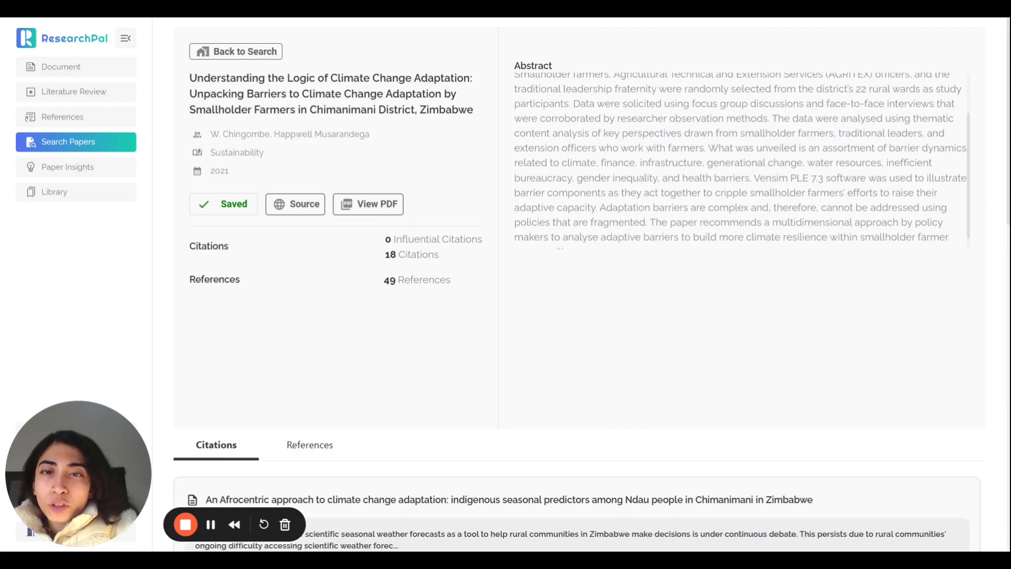
Browse the Zimbabwe paper's citations and references, then switch to ResearchPal Search.
scroll("down", 3)
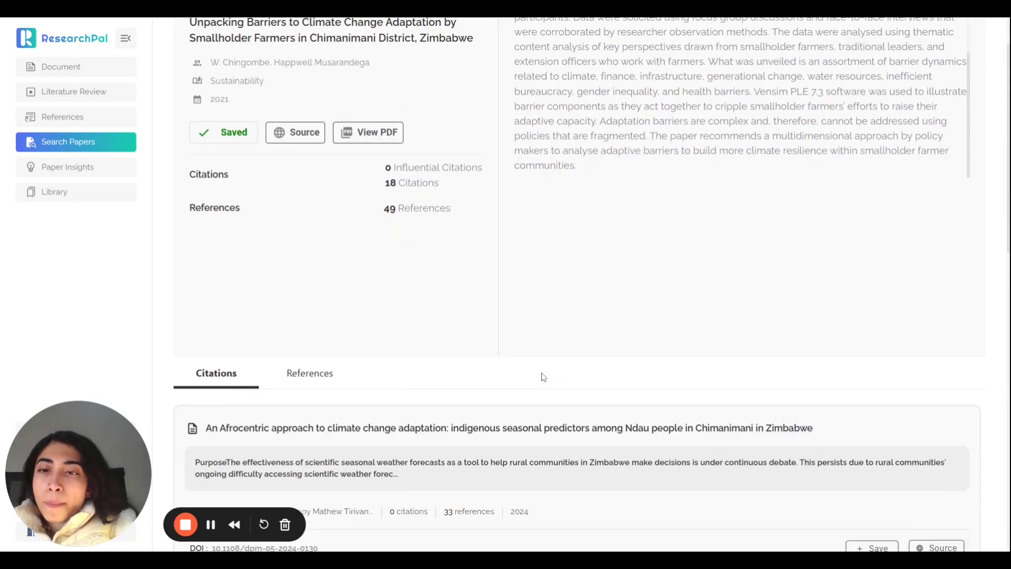
scroll("down", 3)
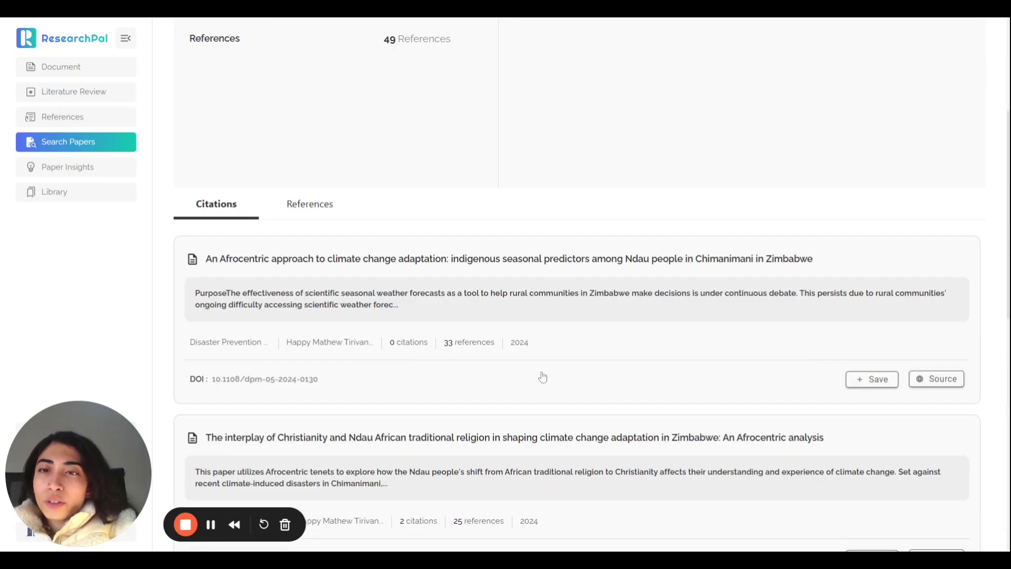
scroll("down", 3)
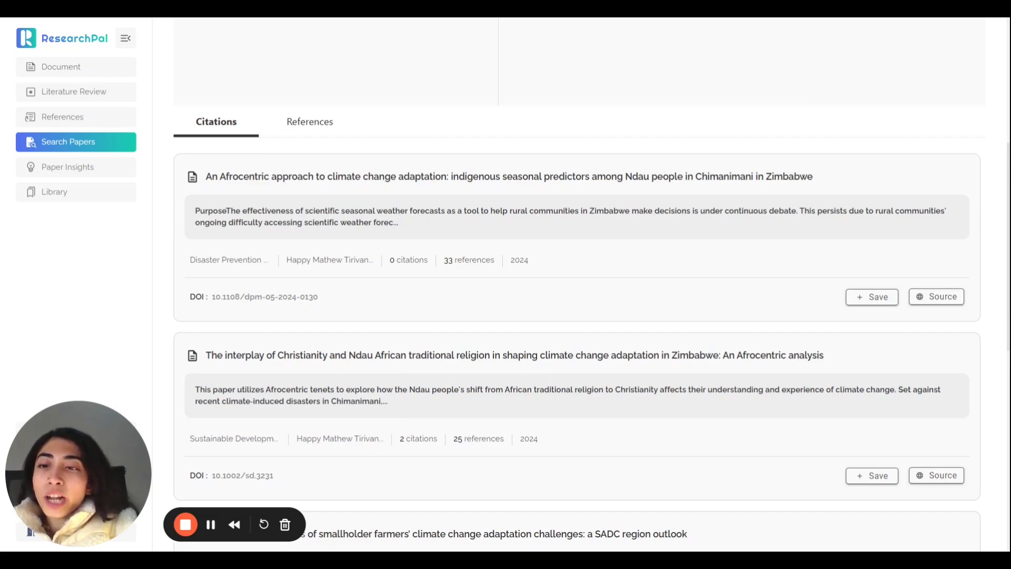
mouse_move(528, 322)
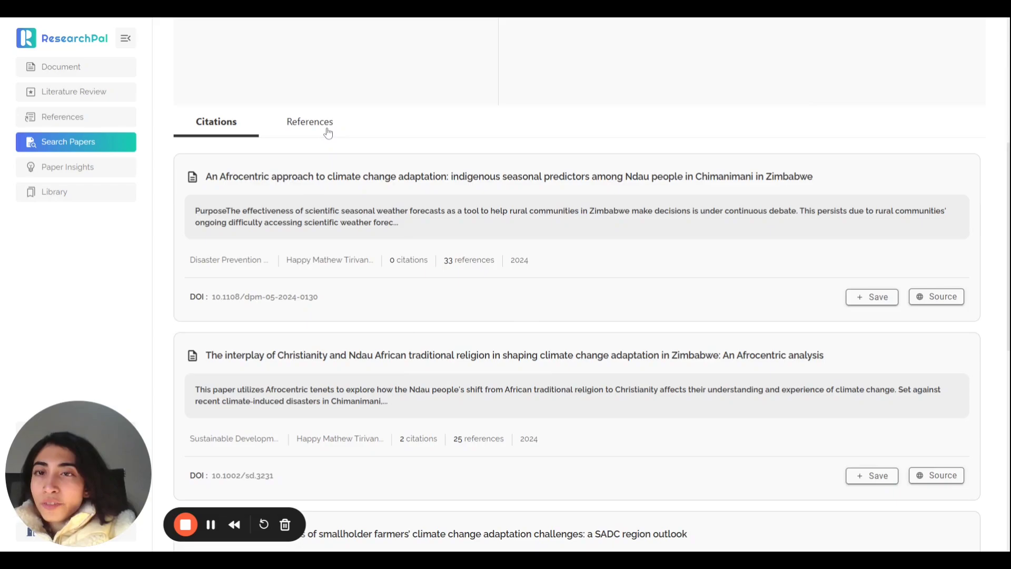
left_click(309, 122)
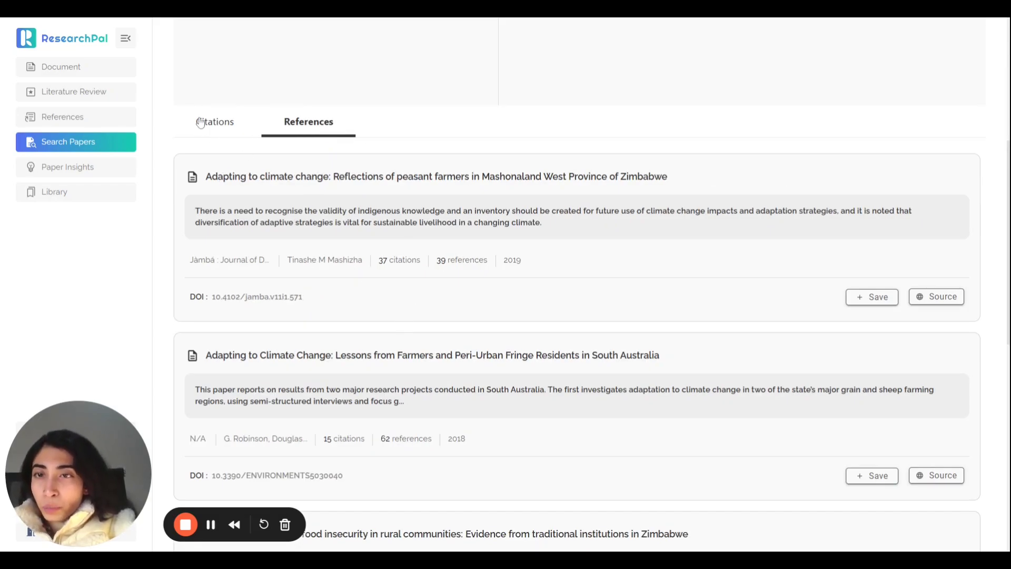
mouse_move(870, 281)
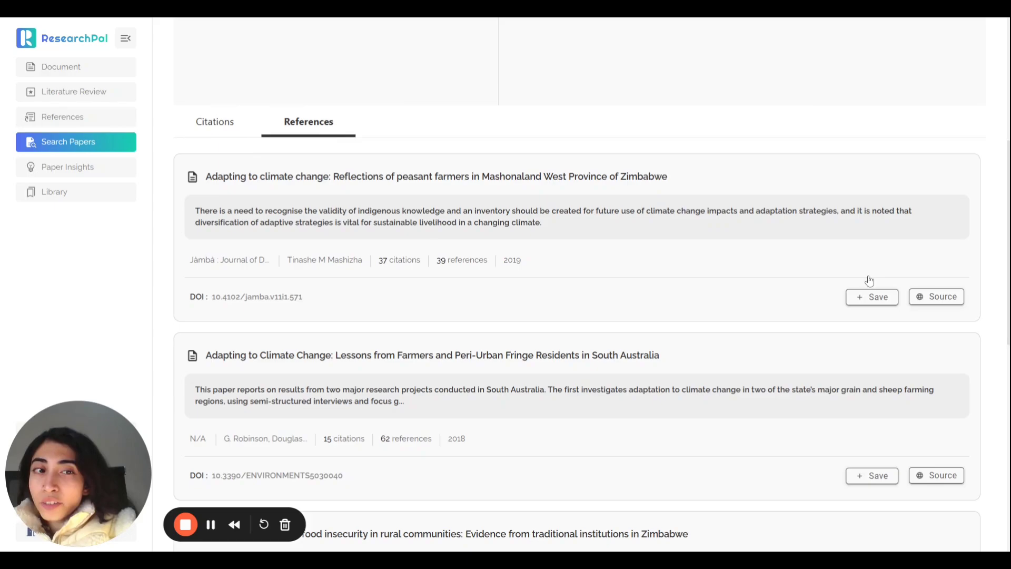
mouse_move(701, 306)
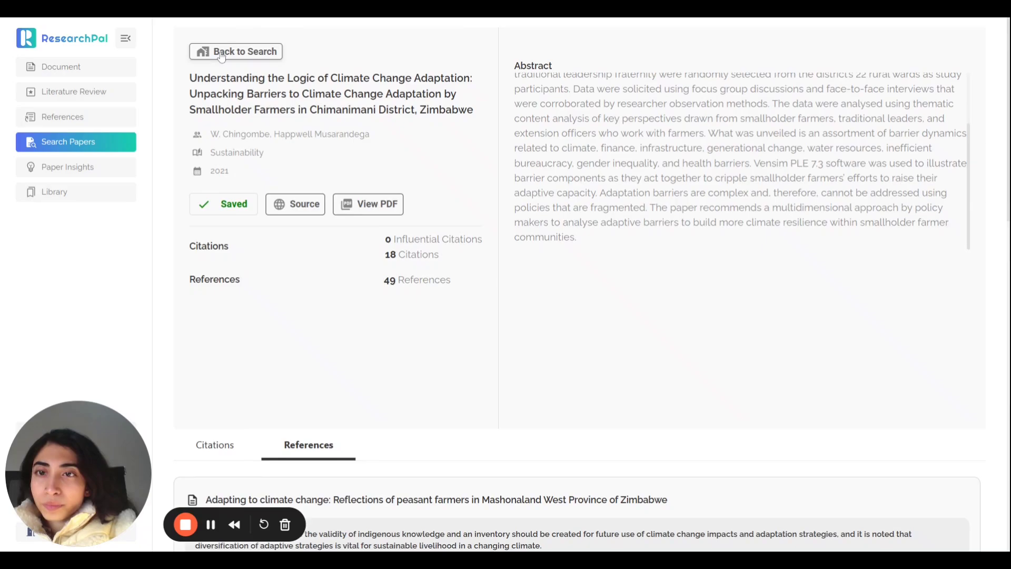
left_click(244, 52)
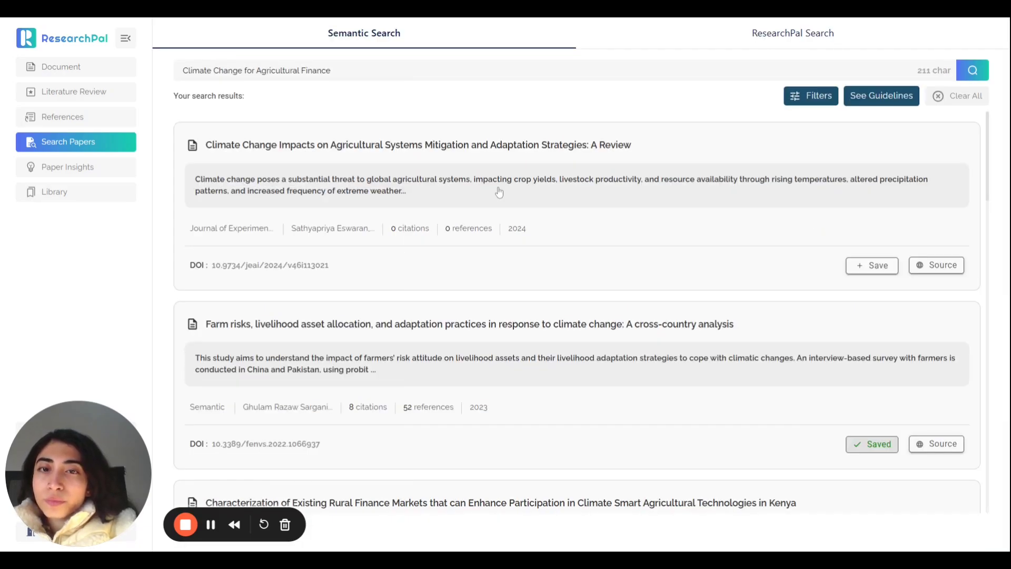
mouse_move(759, 30)
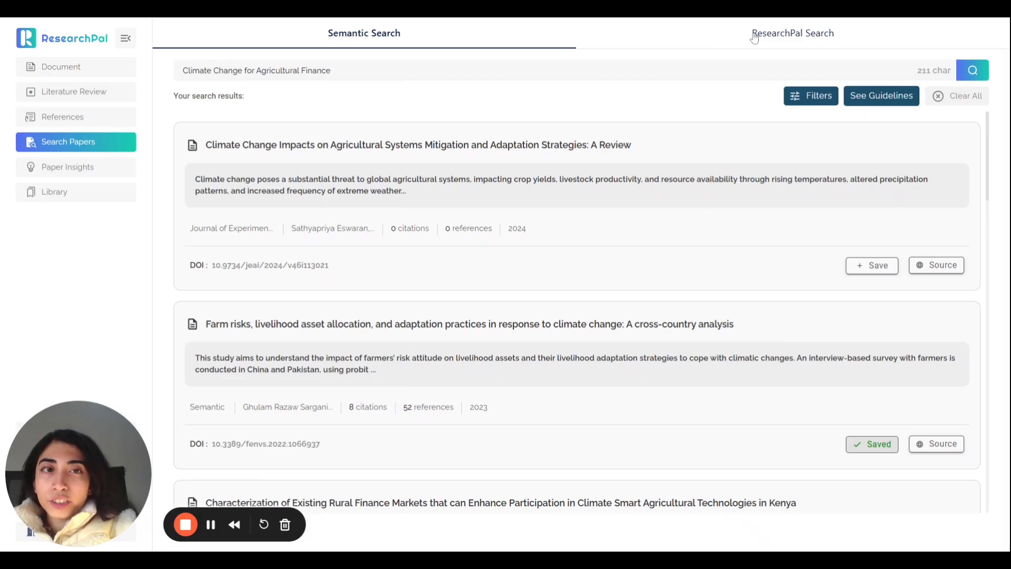
left_click(792, 33)
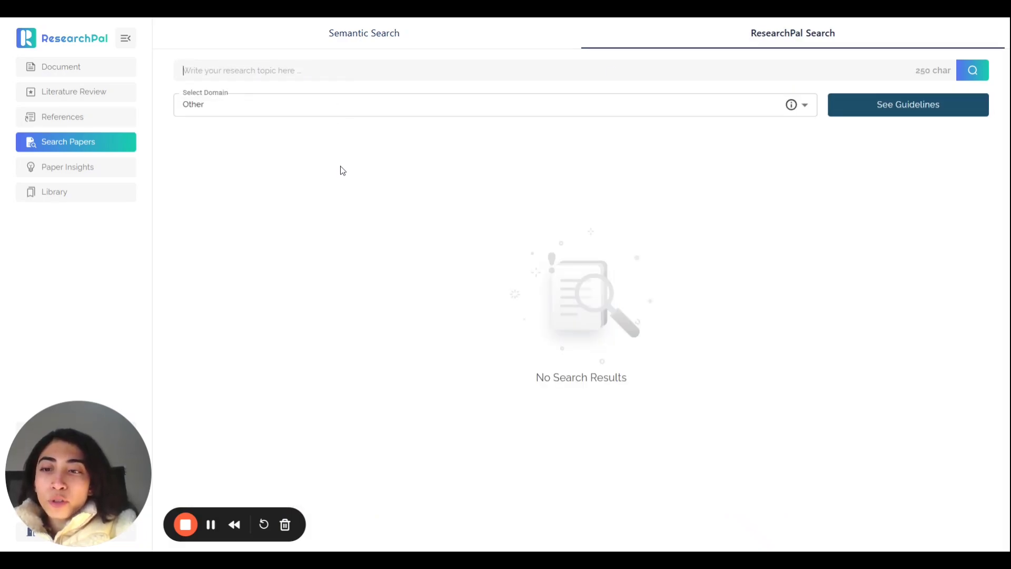
Search ResearchPal for 'Climate Change for Agricultural Finance' with domain kept as Other.
type("Climat")
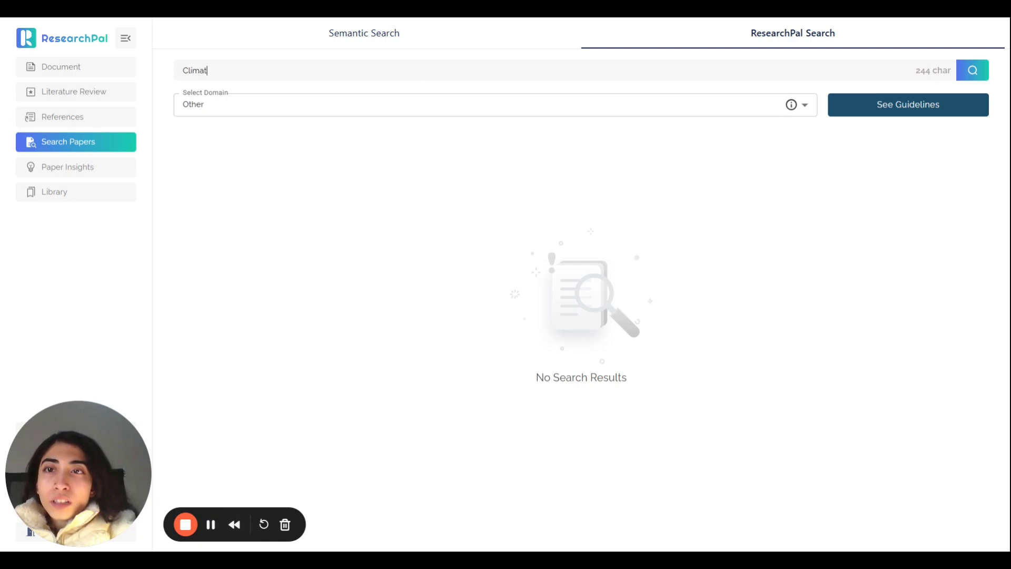
type("e Change")
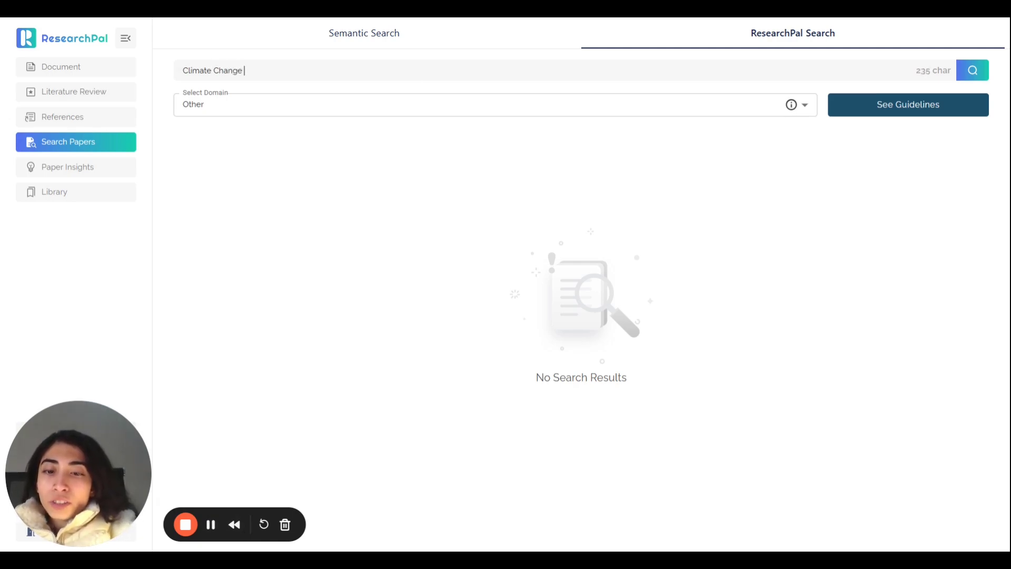
type("for Agric")
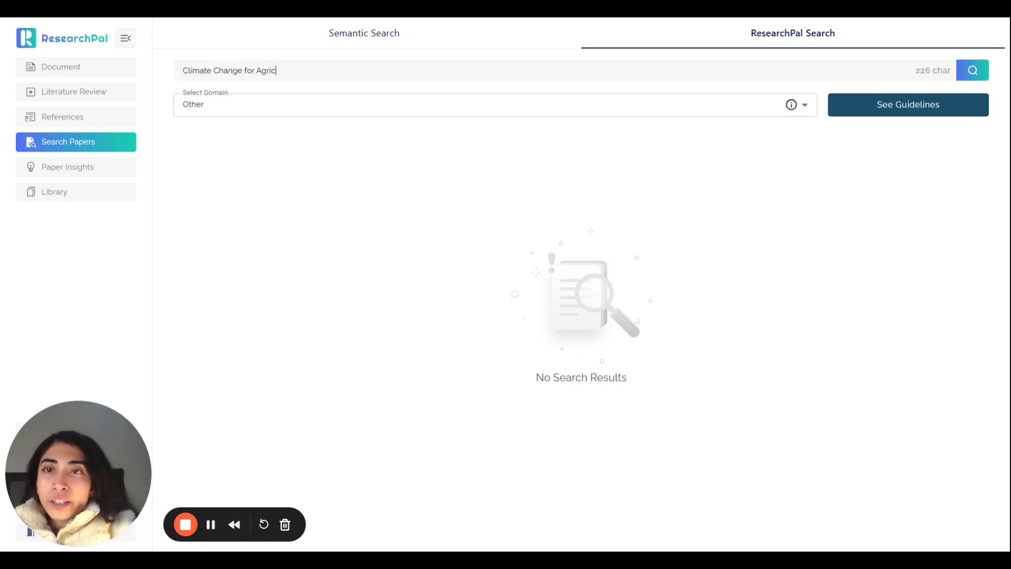
type("ultural")
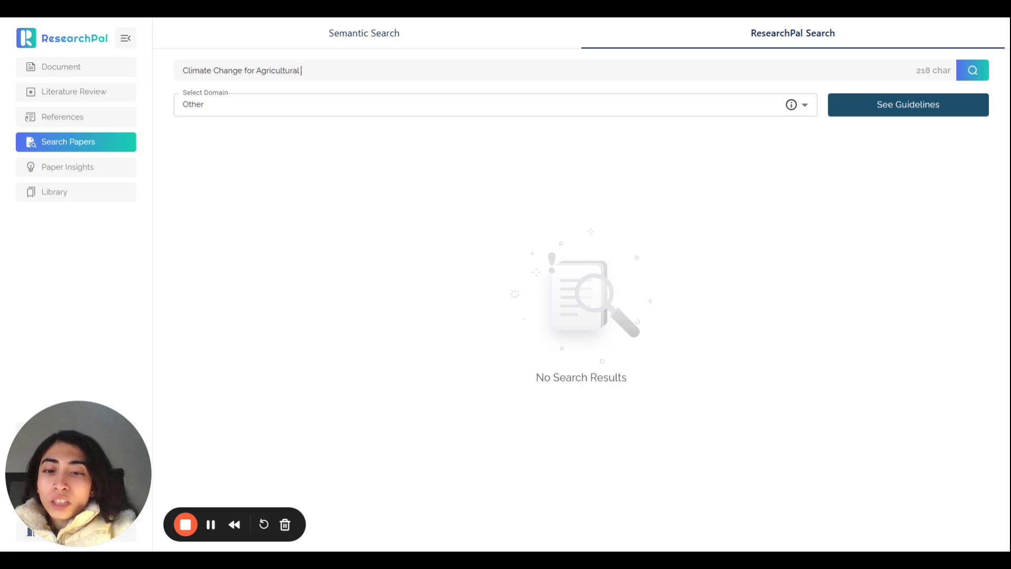
type("Finance")
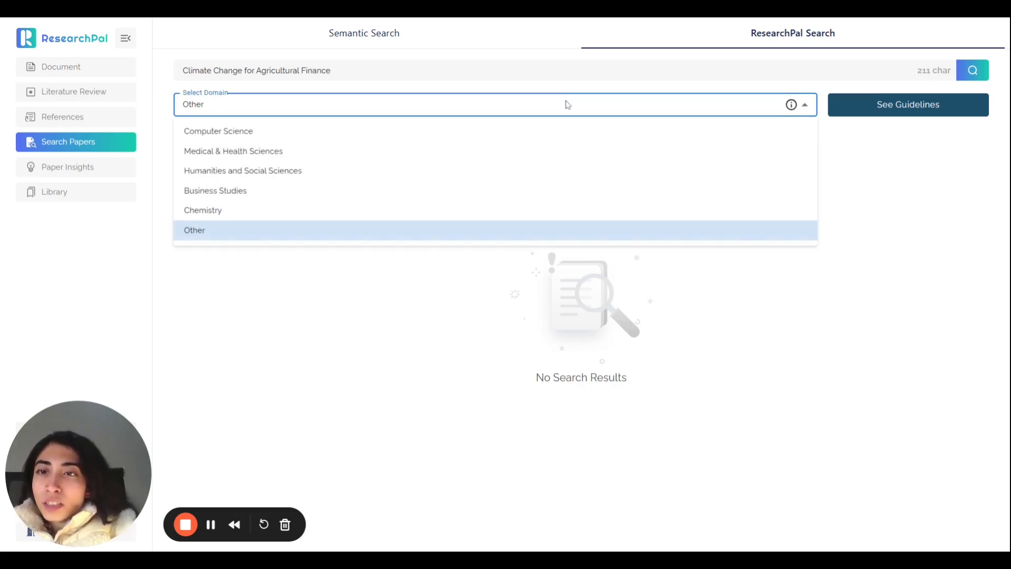
mouse_move(295, 190)
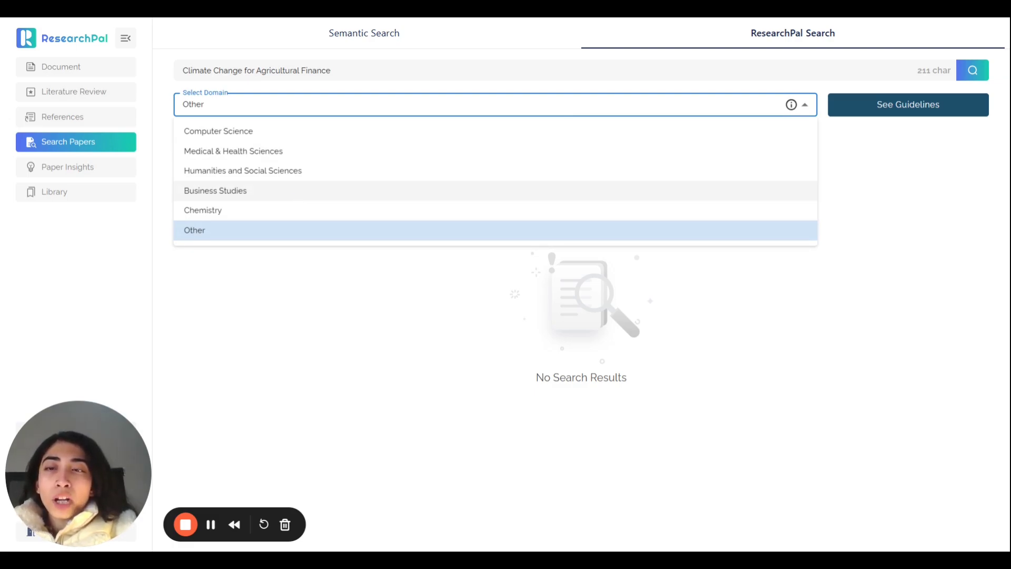
mouse_move(253, 218)
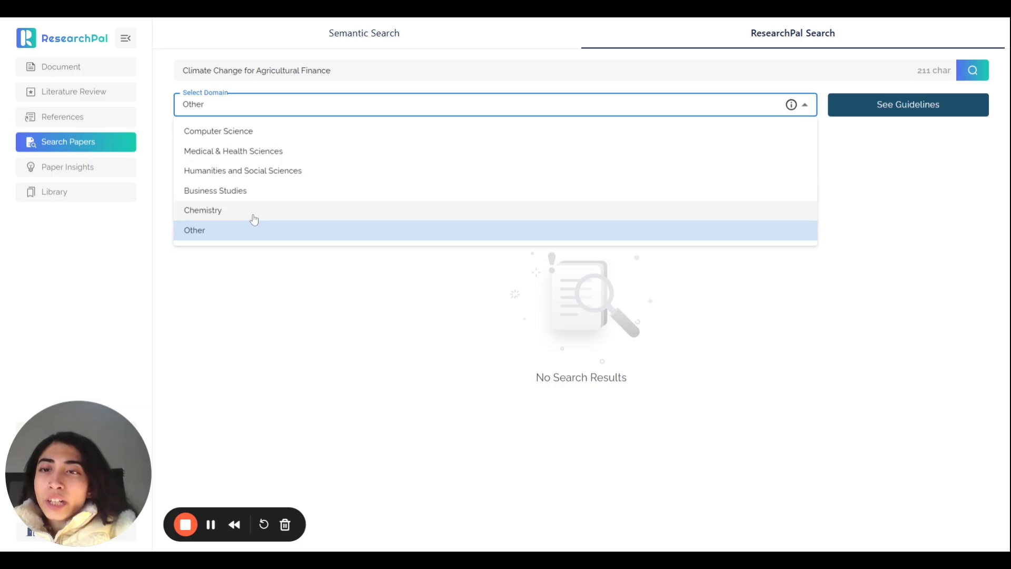
left_click(194, 230)
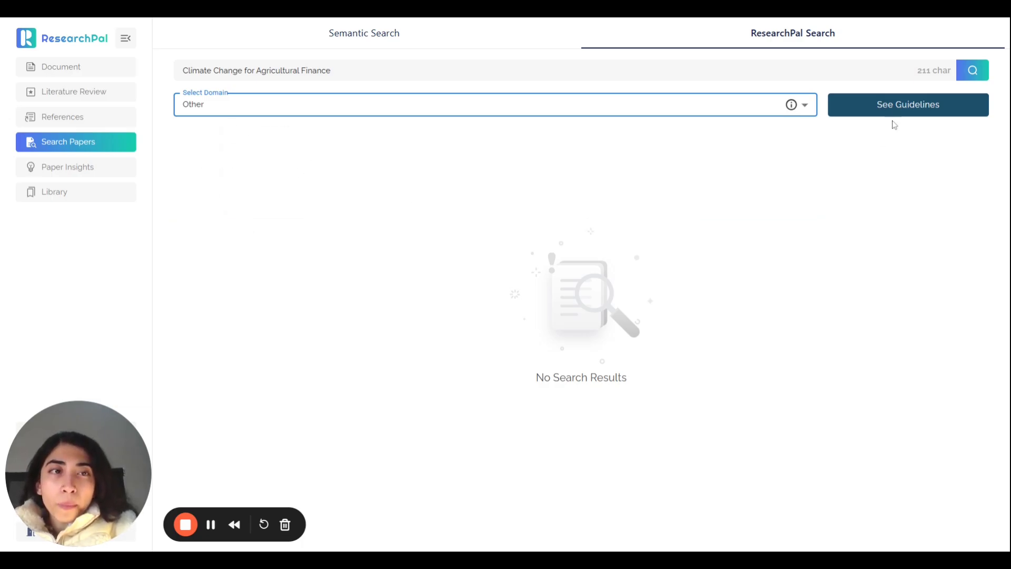
left_click(973, 70)
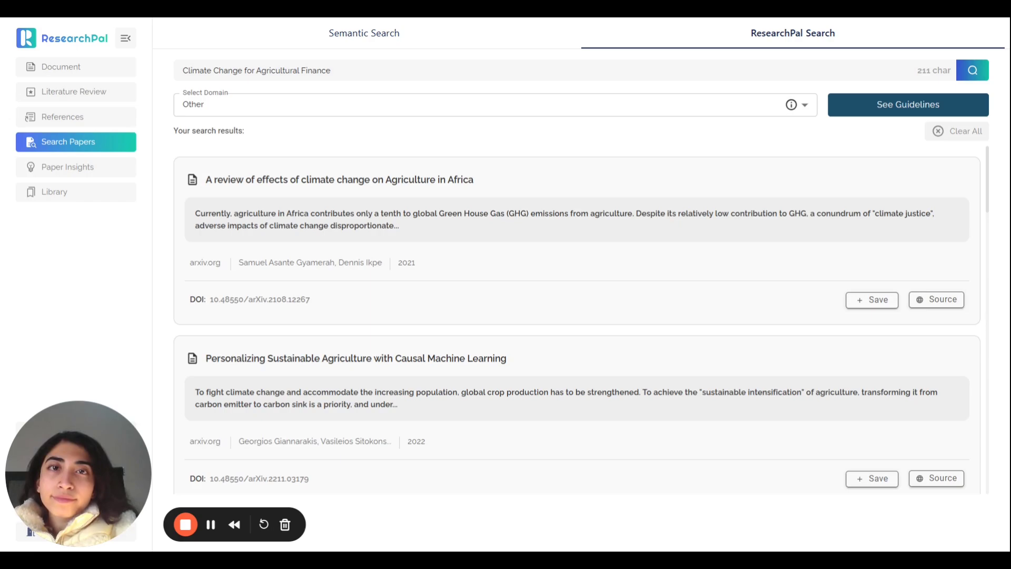
mouse_move(610, 294)
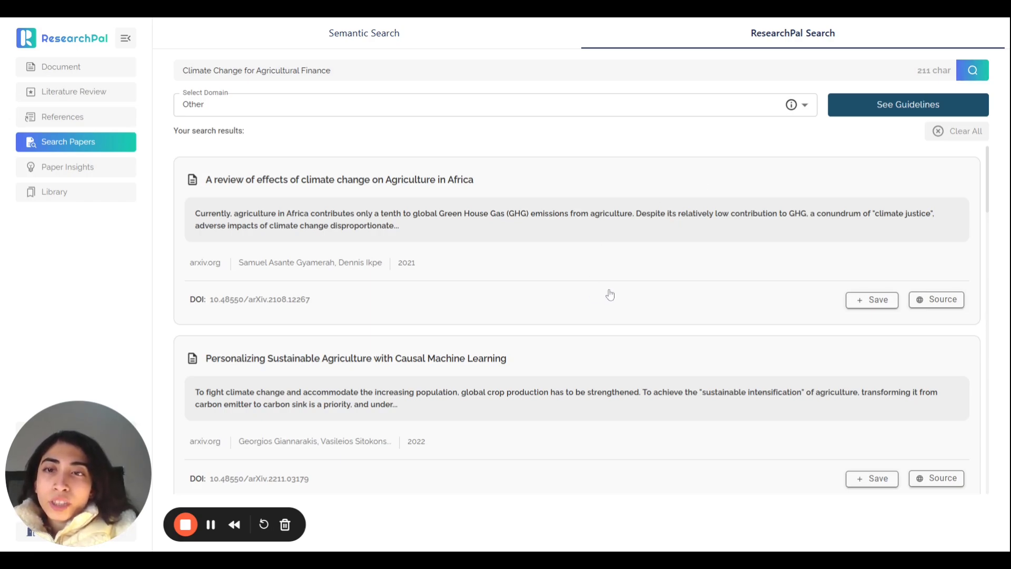
mouse_move(626, 294)
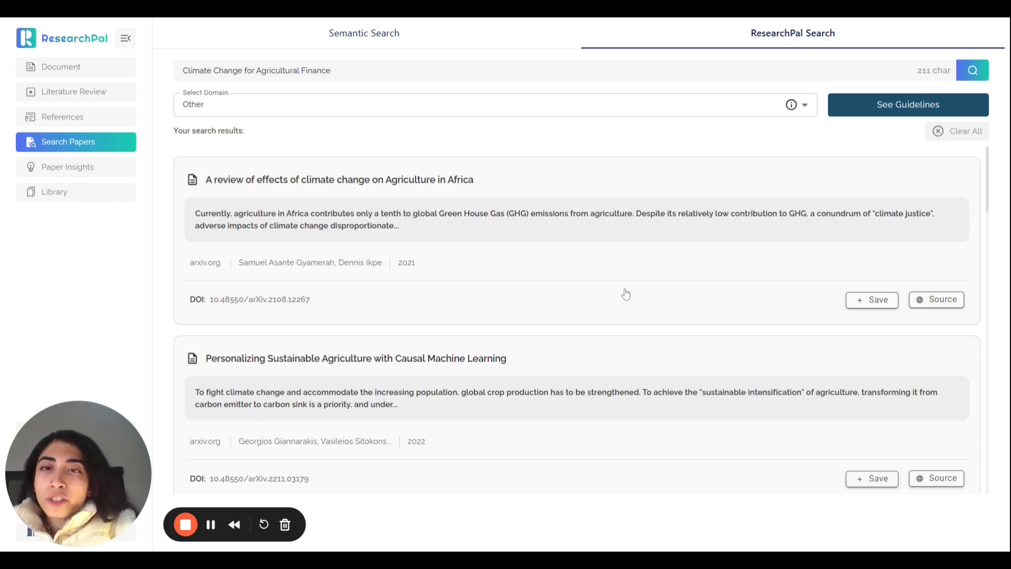
mouse_move(579, 264)
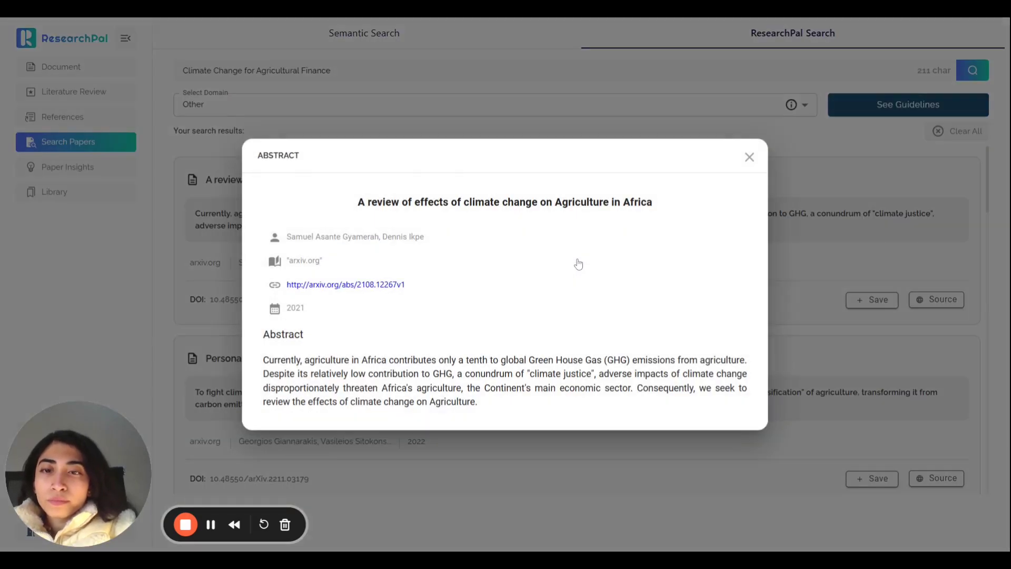
mouse_move(564, 324)
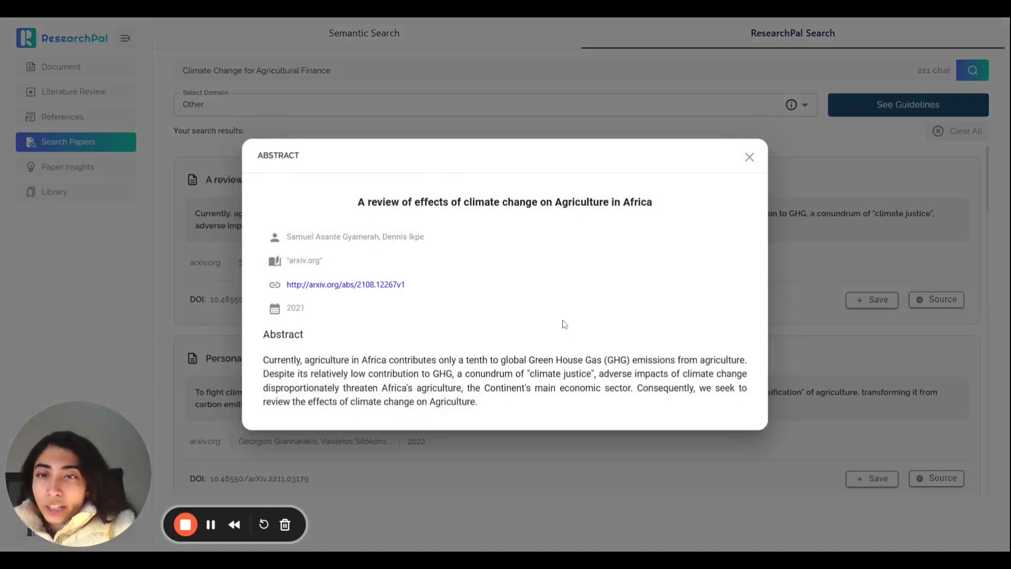
mouse_move(552, 340)
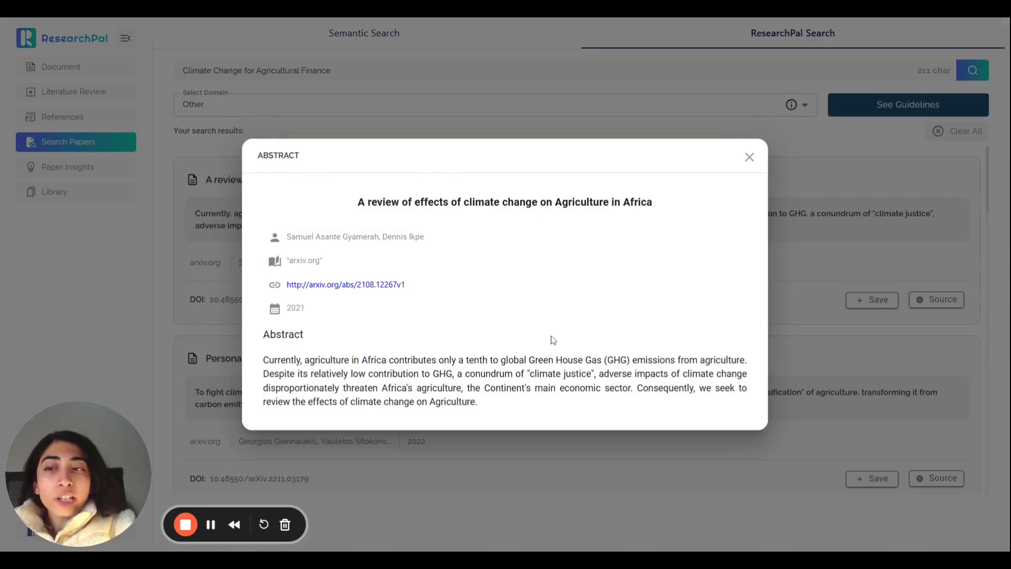
mouse_move(758, 148)
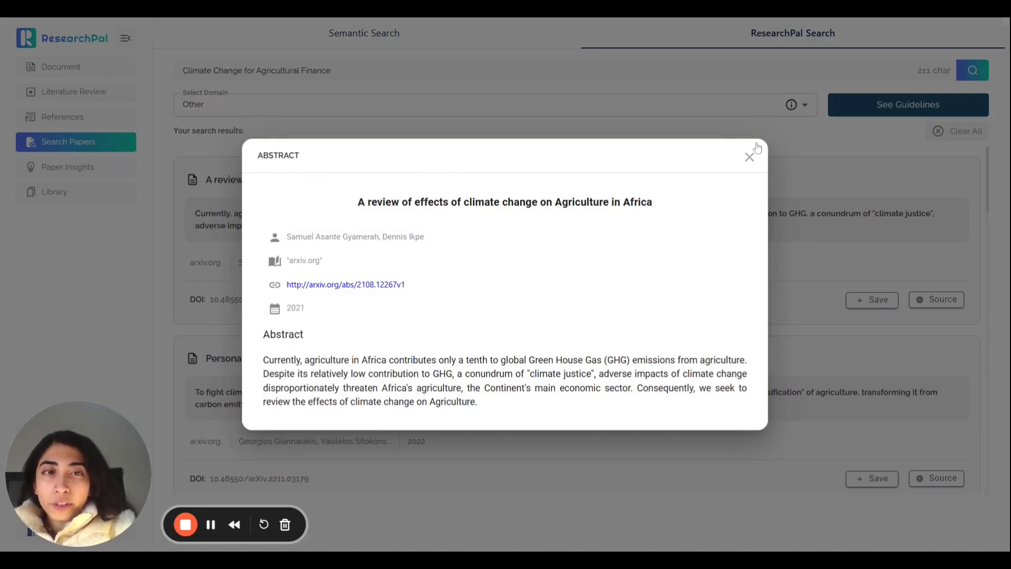
Close the Africa agriculture review's abstract popup.
left_click(750, 156)
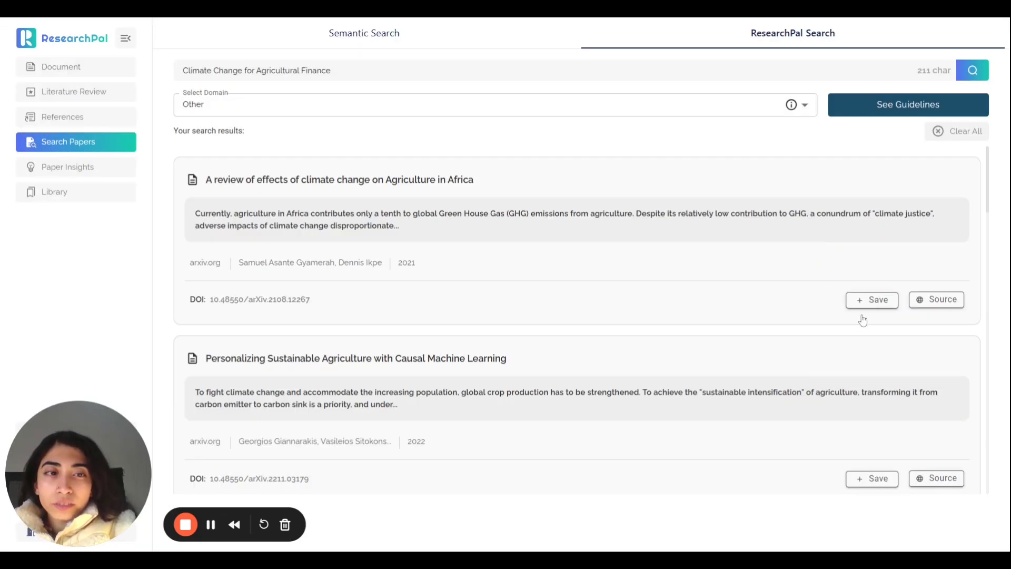
Save the Africa agriculture review and view the four-paper Library.
left_click(872, 299)
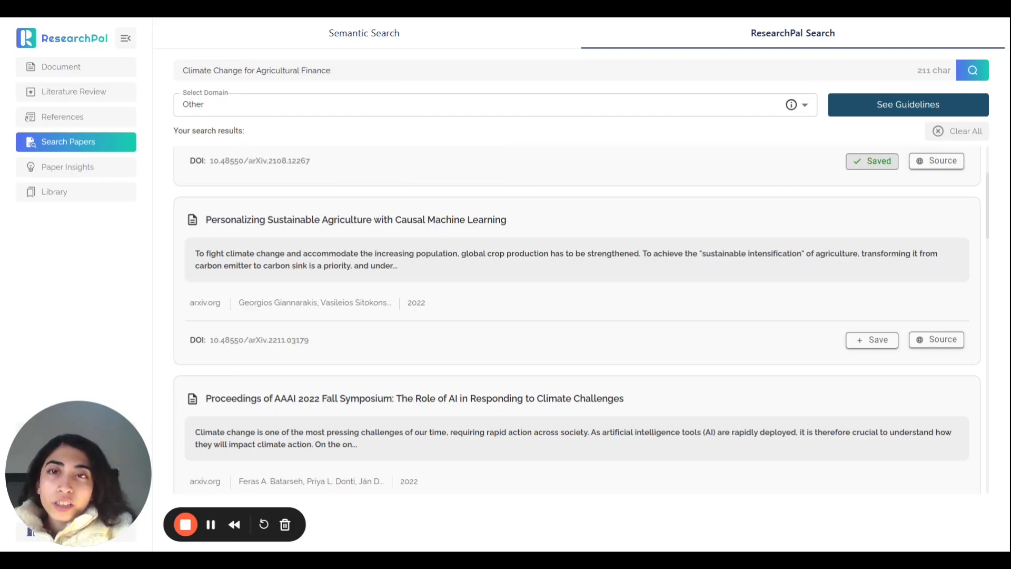
left_click(54, 192)
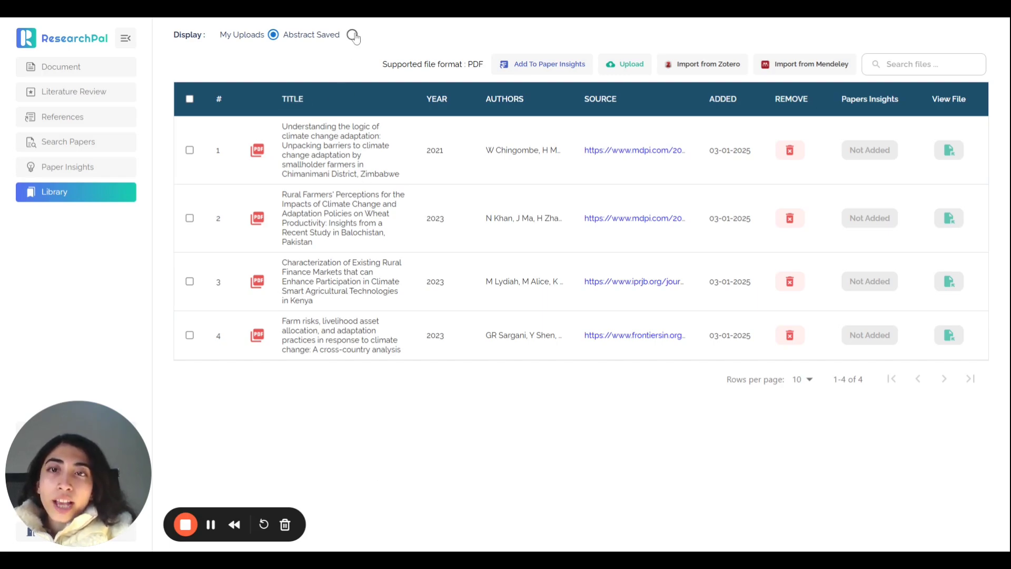
Check the Abstract Saved list, then view the APA References page.
left_click(353, 35)
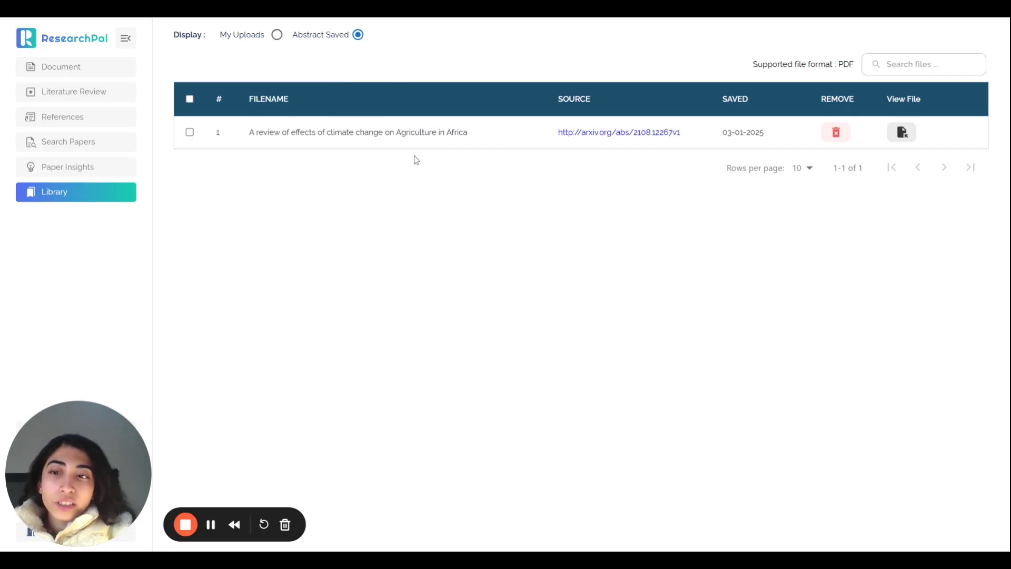
mouse_move(379, 70)
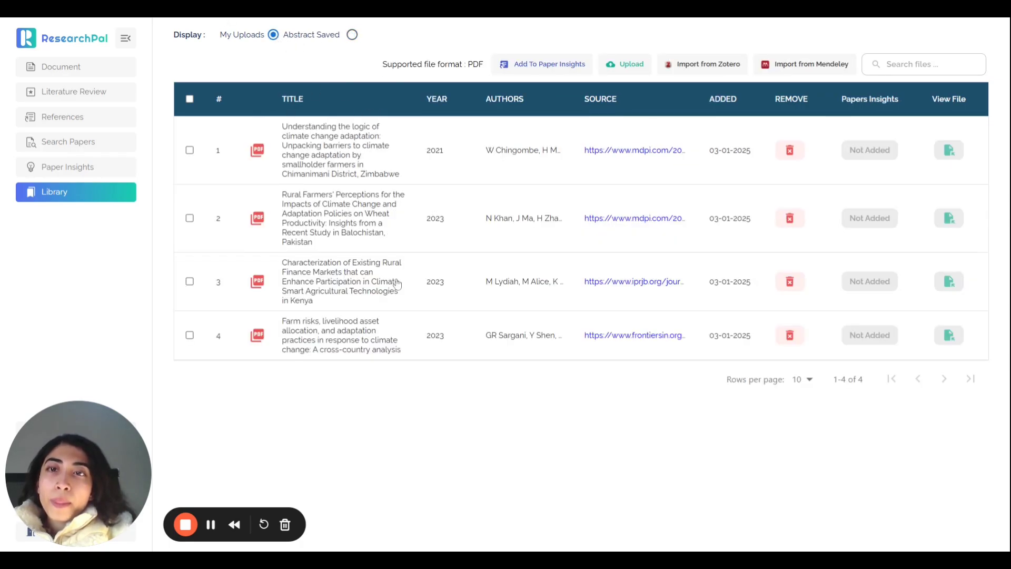
mouse_move(388, 425)
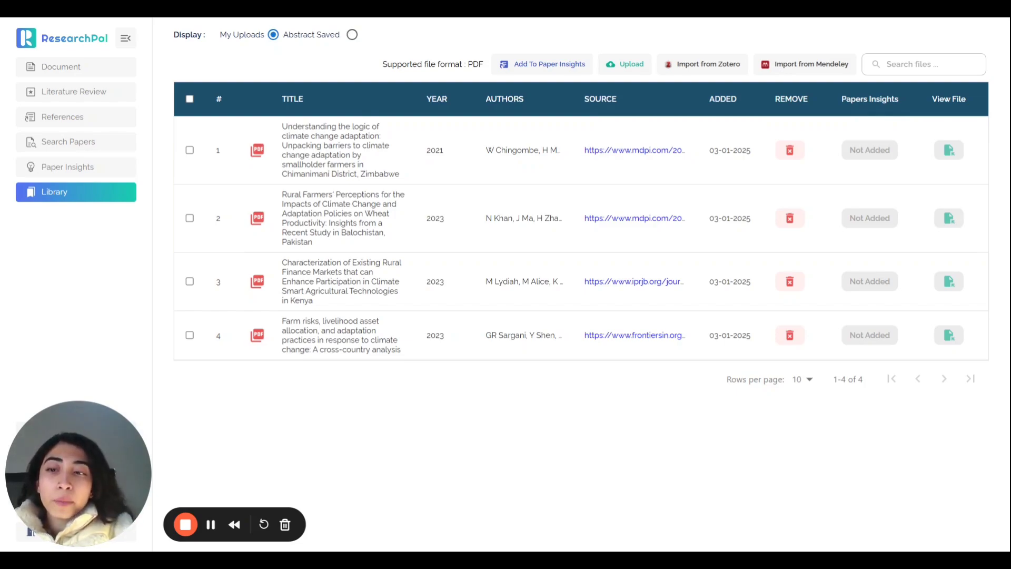
mouse_move(468, 433)
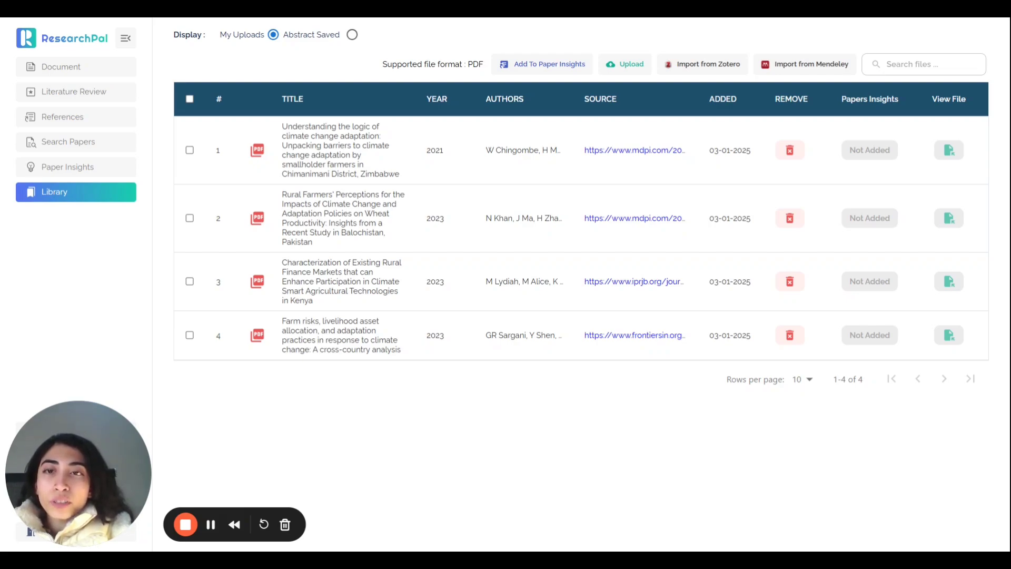
mouse_move(236, 280)
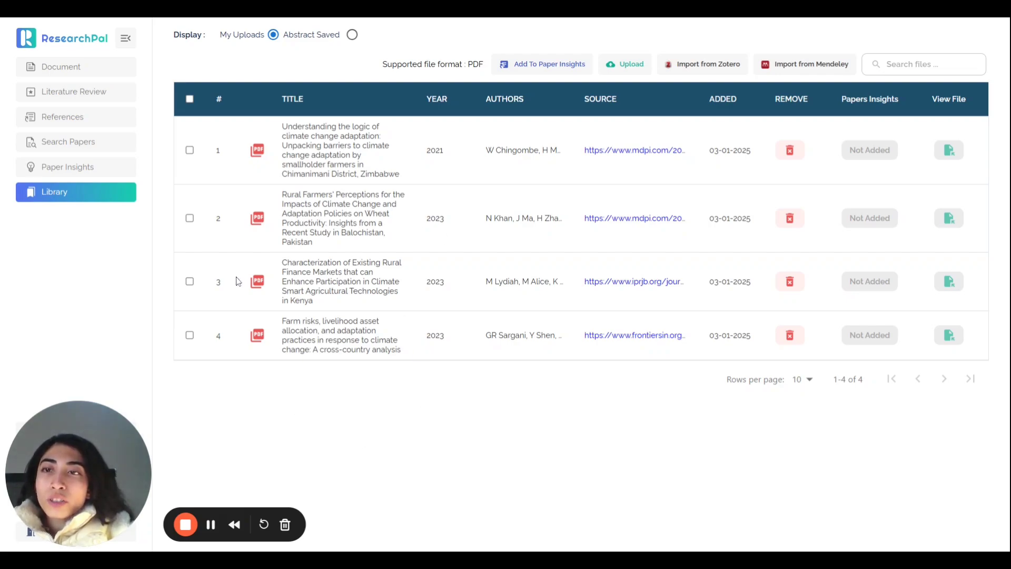
mouse_move(232, 172)
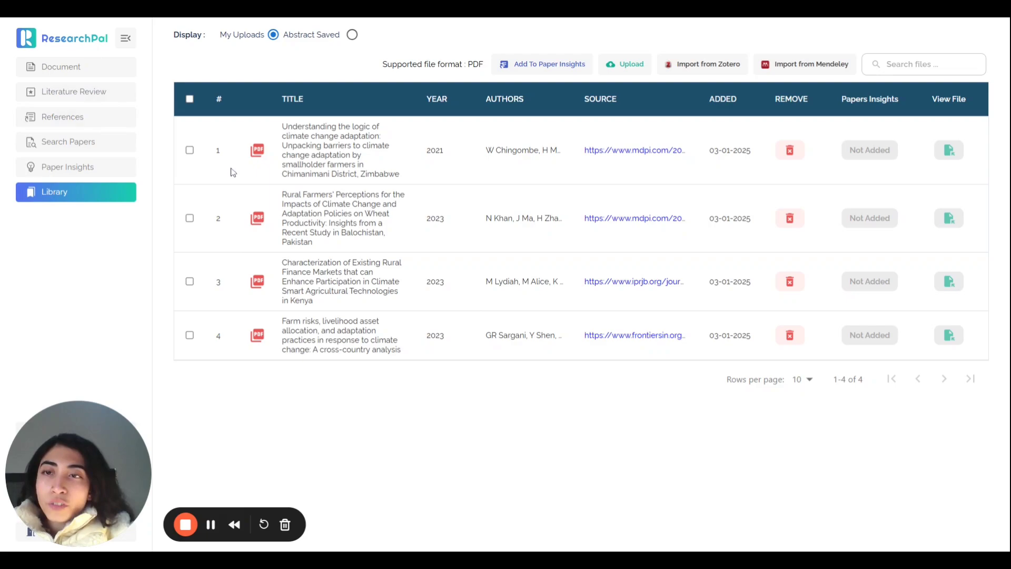
mouse_move(367, 433)
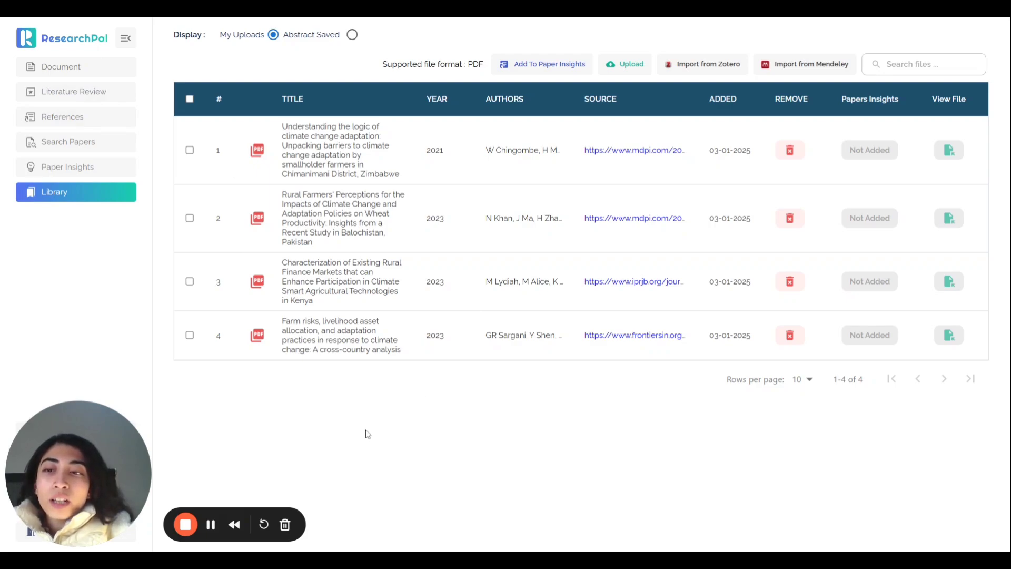
mouse_move(334, 340)
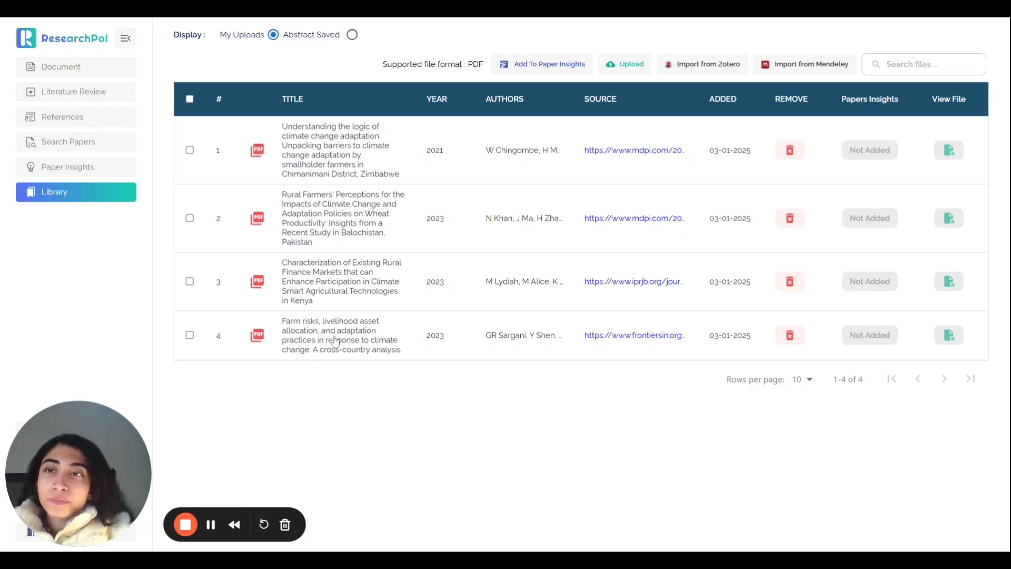
mouse_move(90, 121)
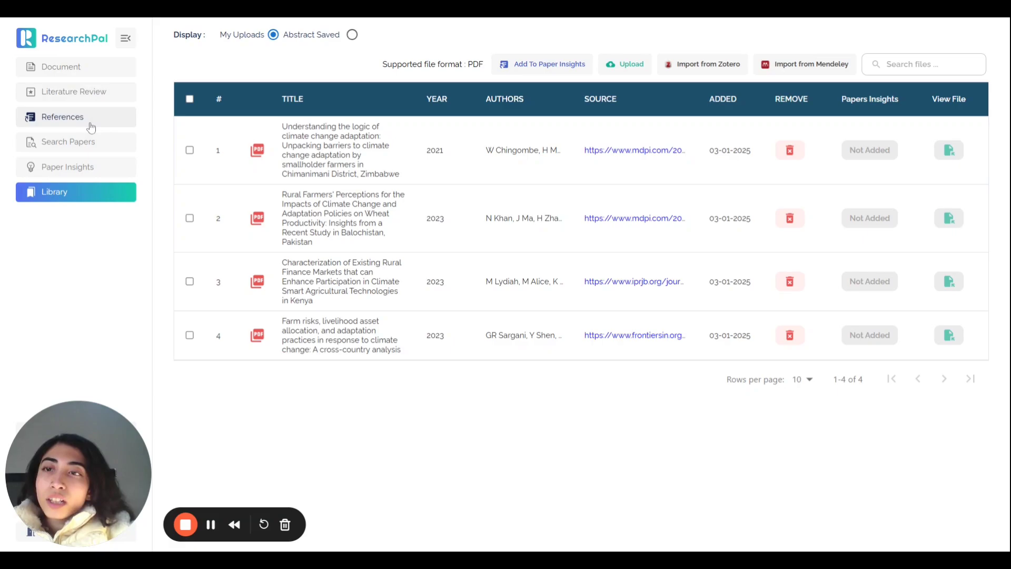
left_click(63, 117)
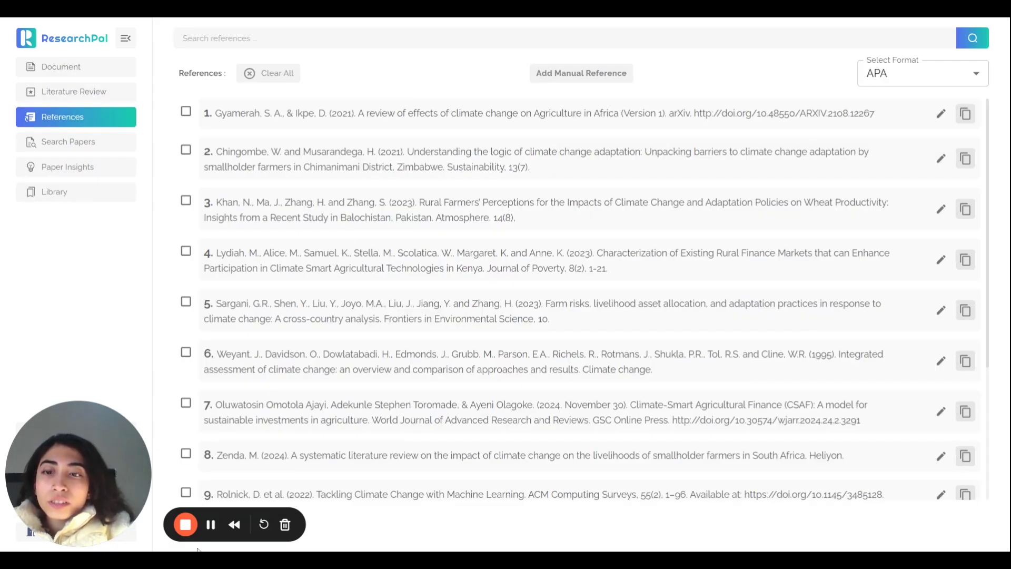
Review the numbered reference list and confirm APA stays the selected citation format.
scroll("down", 3)
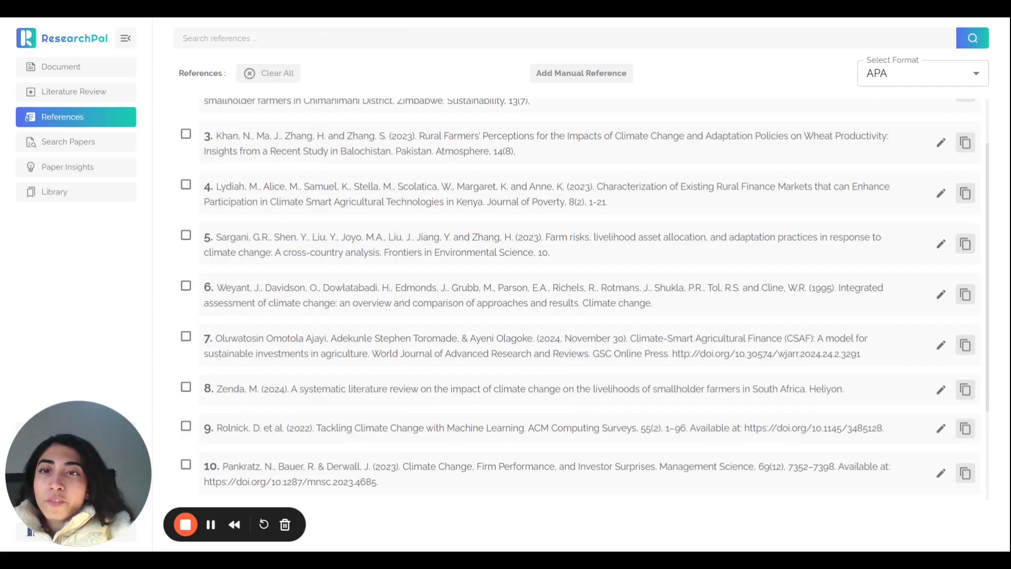
scroll("up", 3)
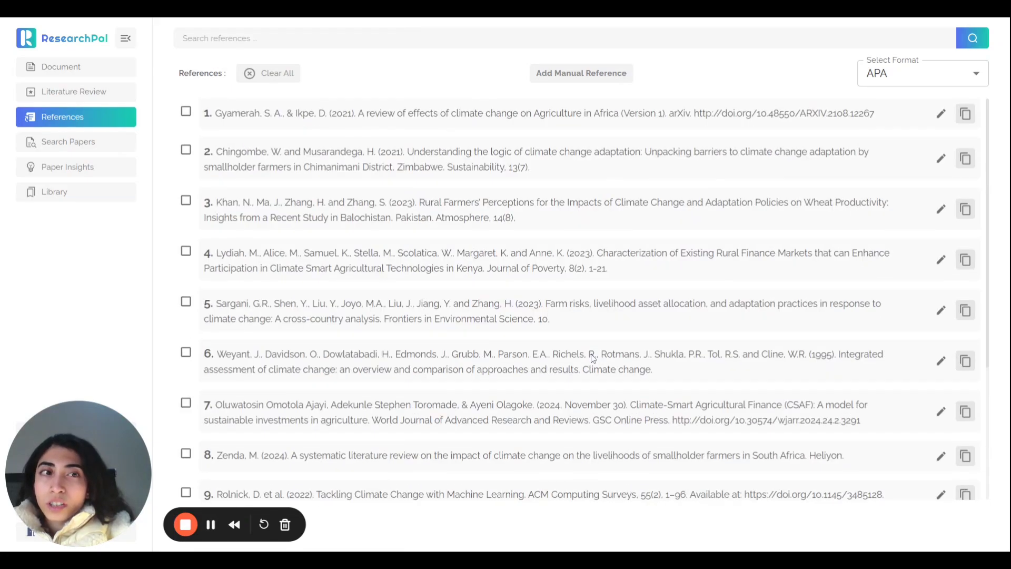
left_click(922, 72)
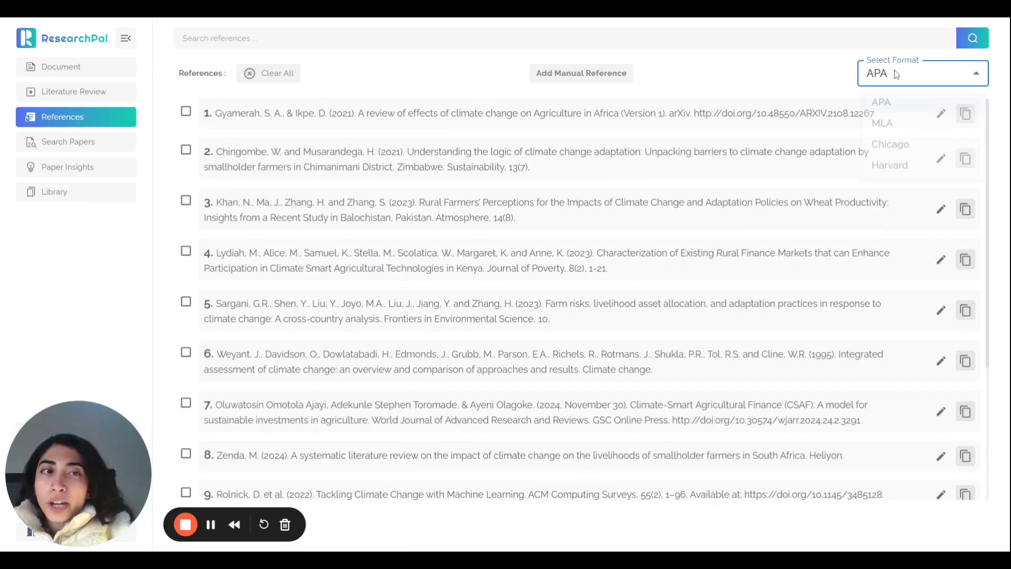
left_click(809, 87)
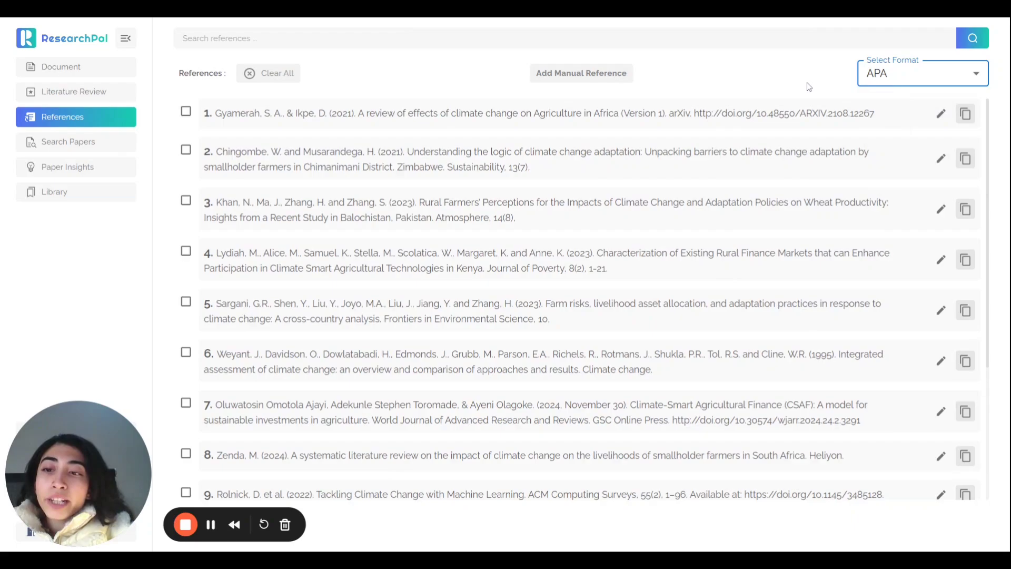
mouse_move(790, 183)
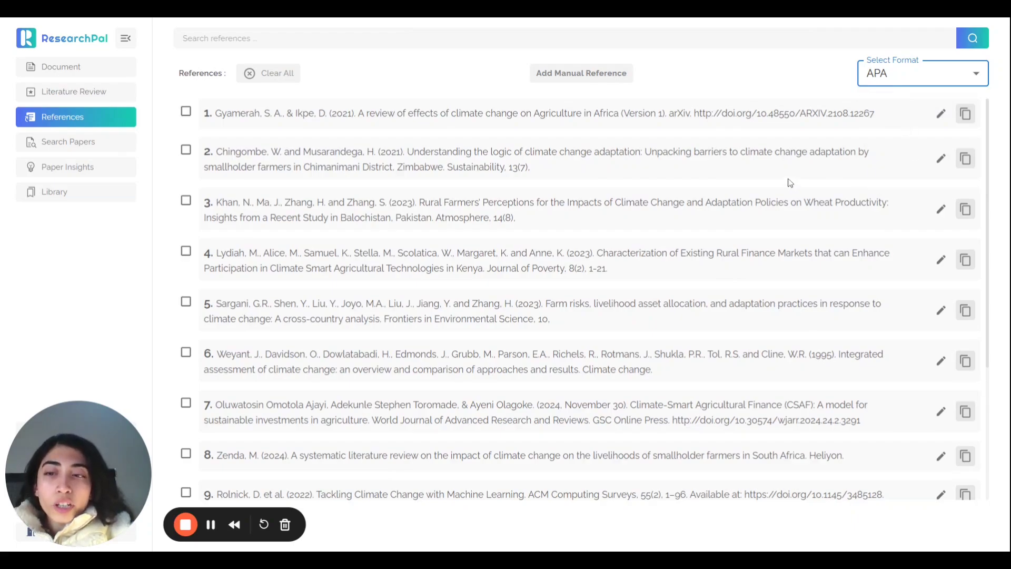